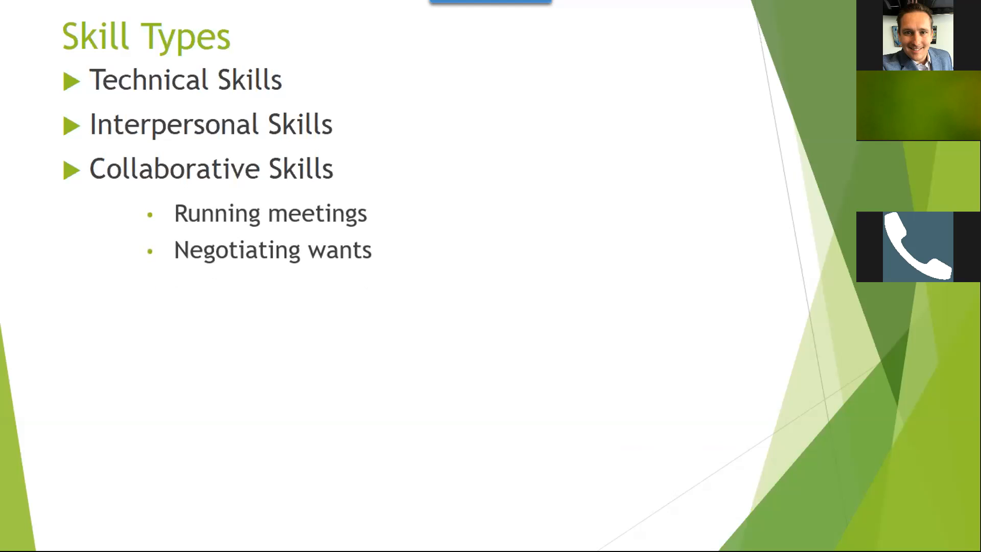
Jump through the Consulting and Expectations slides to the closing Thank You slide (9 of 9).
key(right)
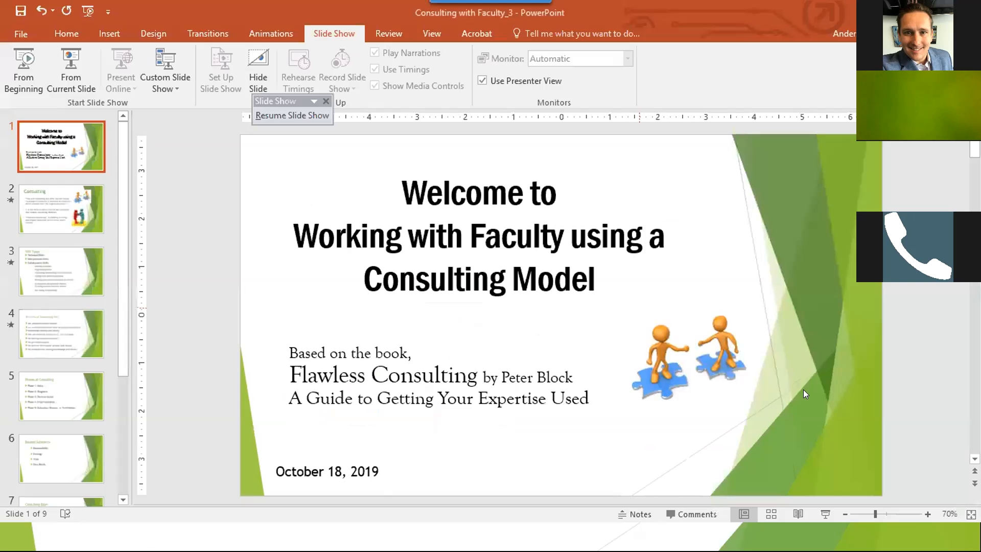
mouse_move(773, 262)
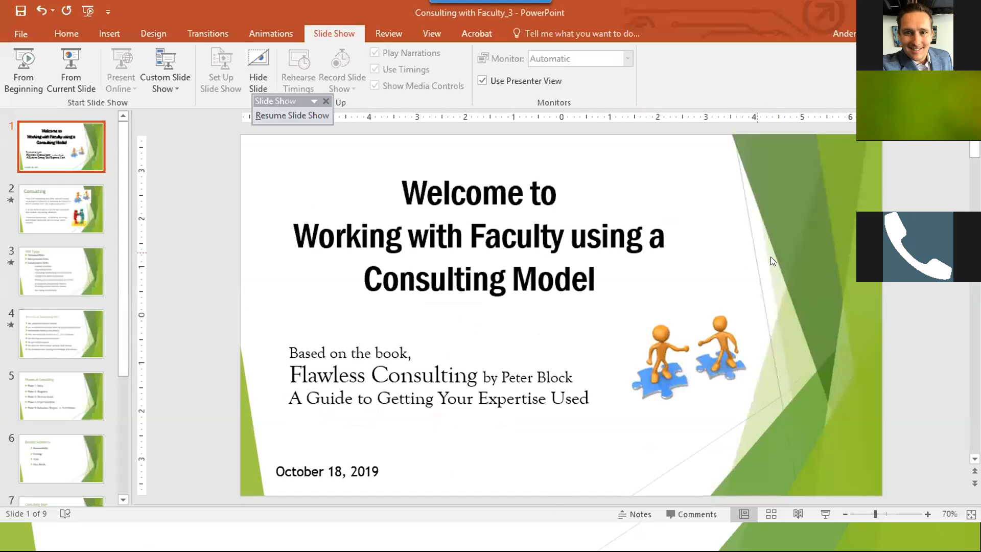
click(62, 209)
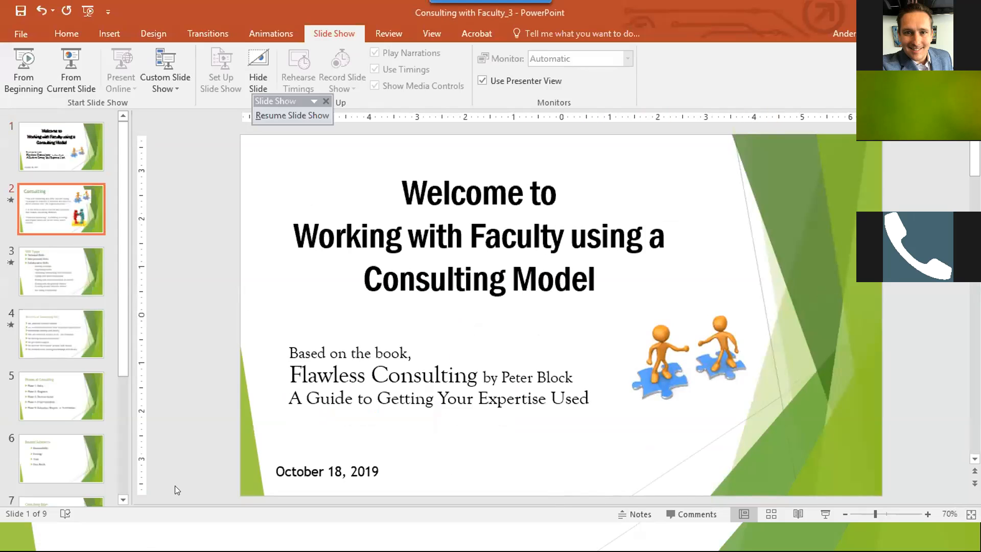
click(62, 396)
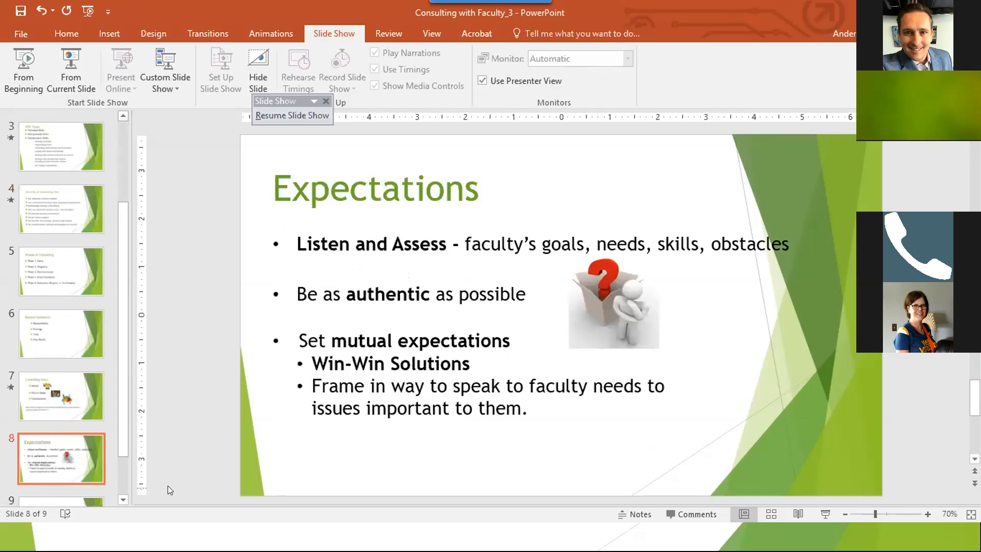
click(61, 463)
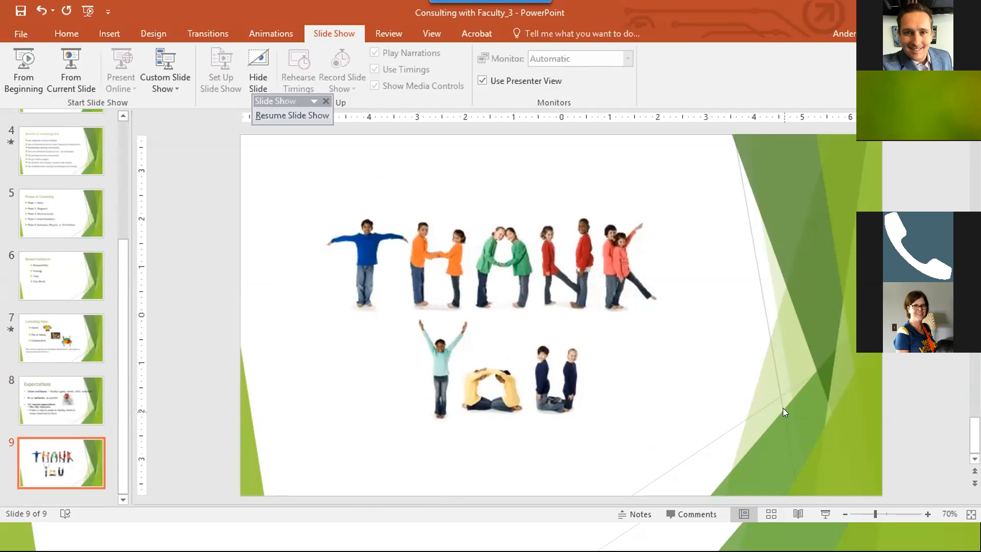
mouse_move(785, 401)
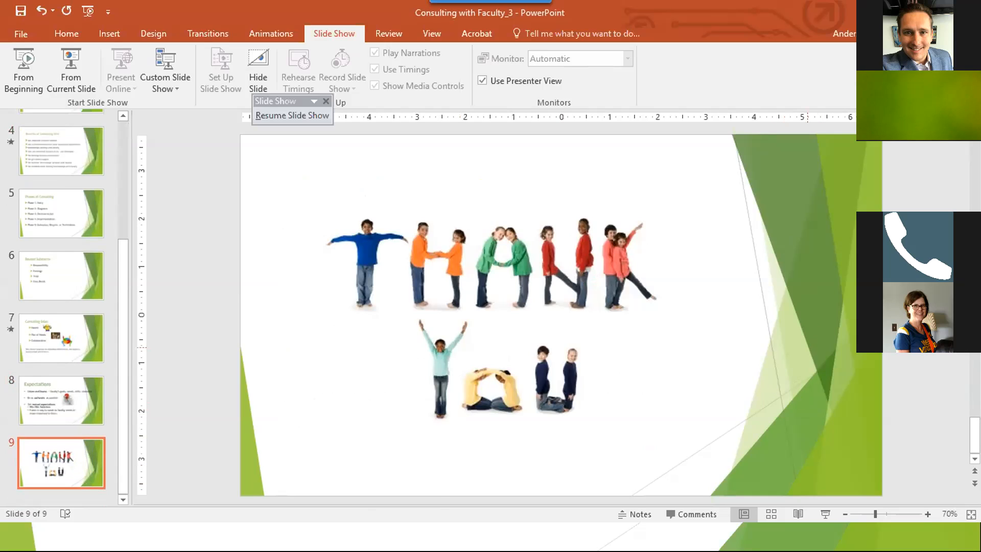
mouse_move(867, 504)
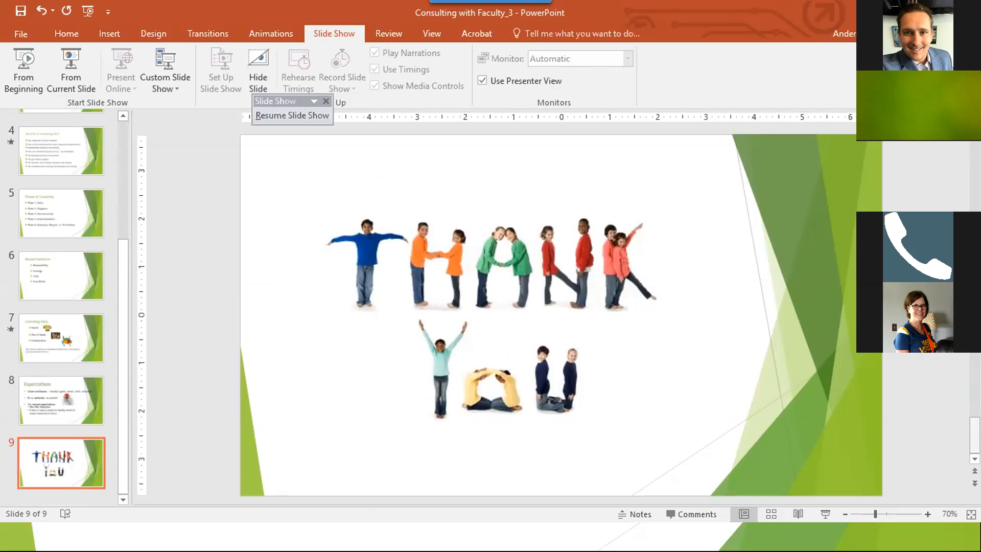
mouse_move(721, 455)
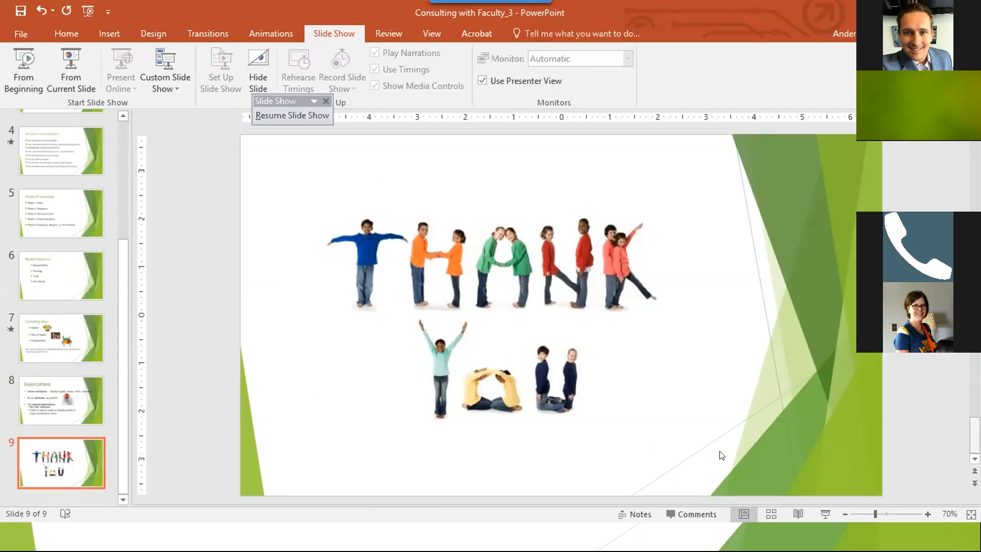
mouse_move(767, 440)
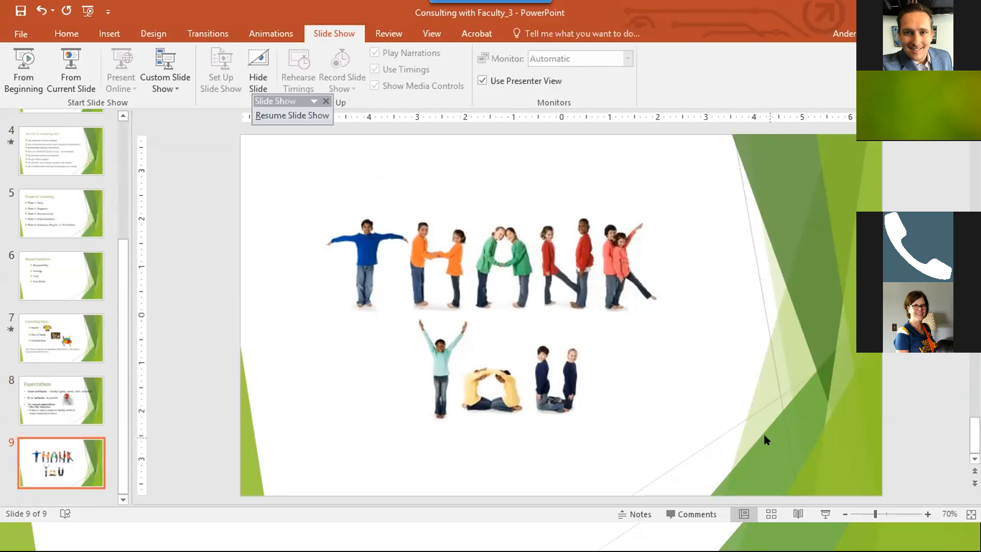
mouse_move(742, 412)
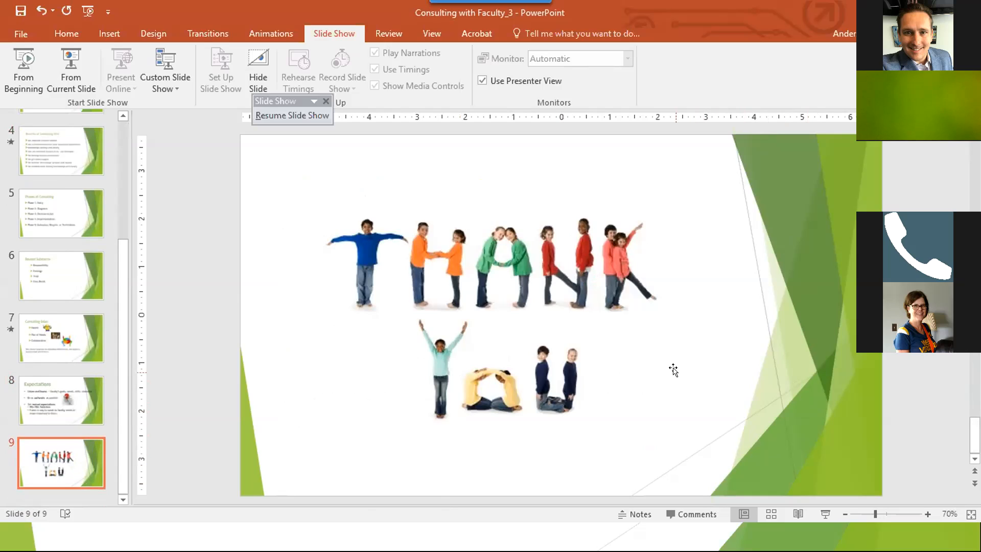
mouse_move(733, 394)
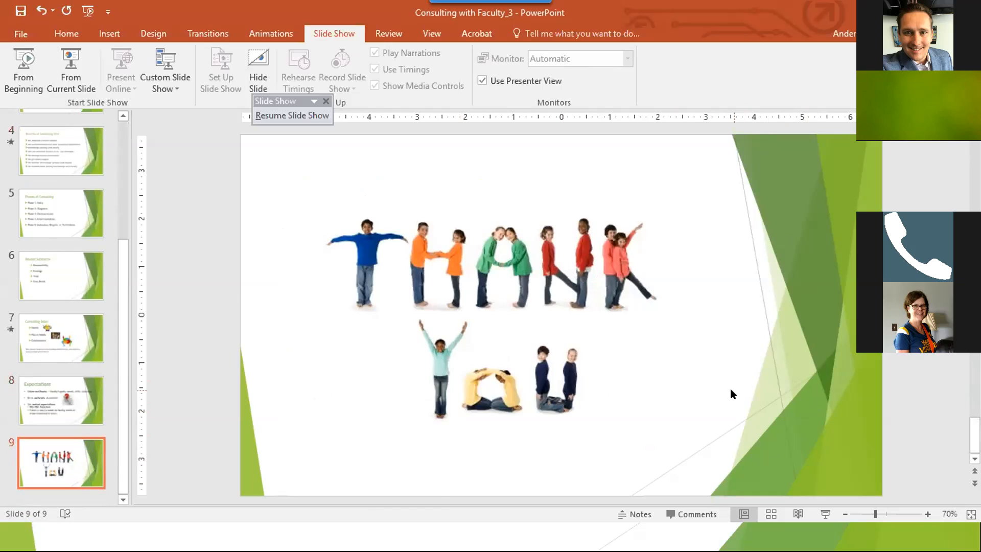
mouse_move(651, 368)
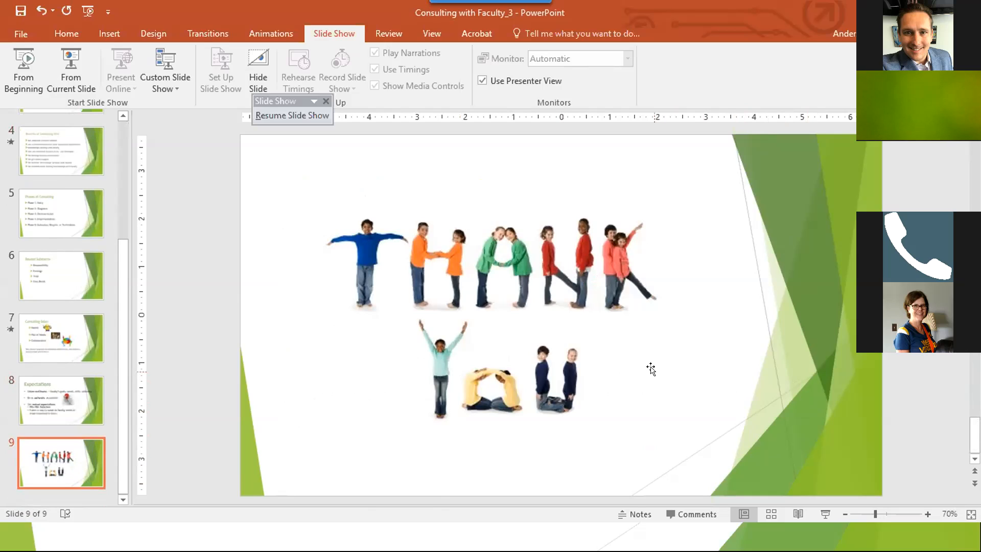
mouse_move(779, 442)
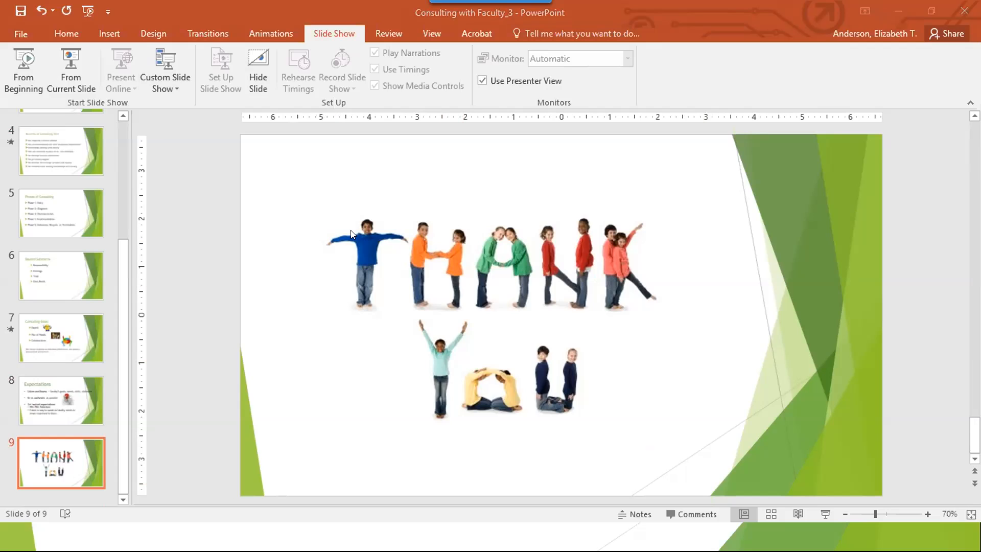
mouse_move(846, 332)
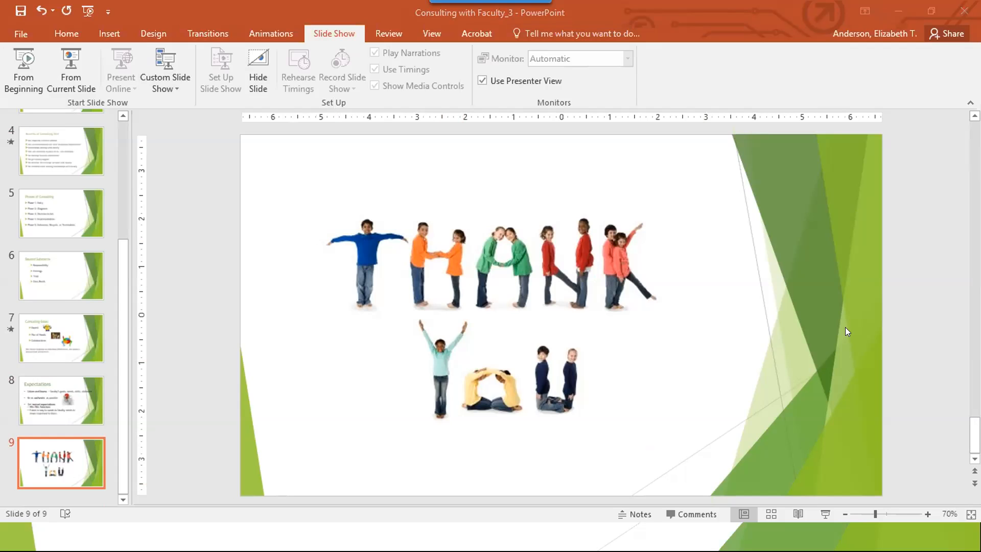
mouse_move(855, 326)
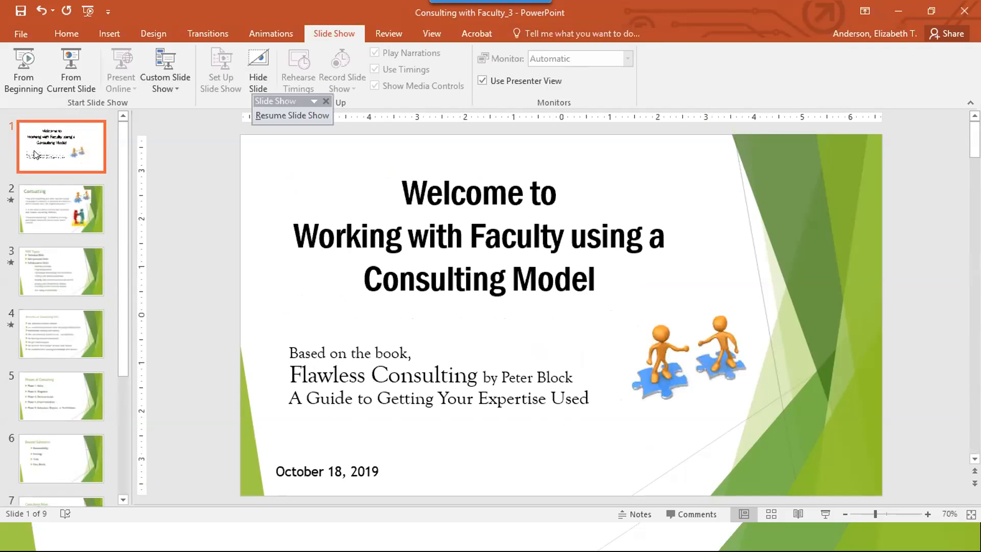
On the Skill Types slide, backspace two letters from the third bullet's first word.
click(61, 209)
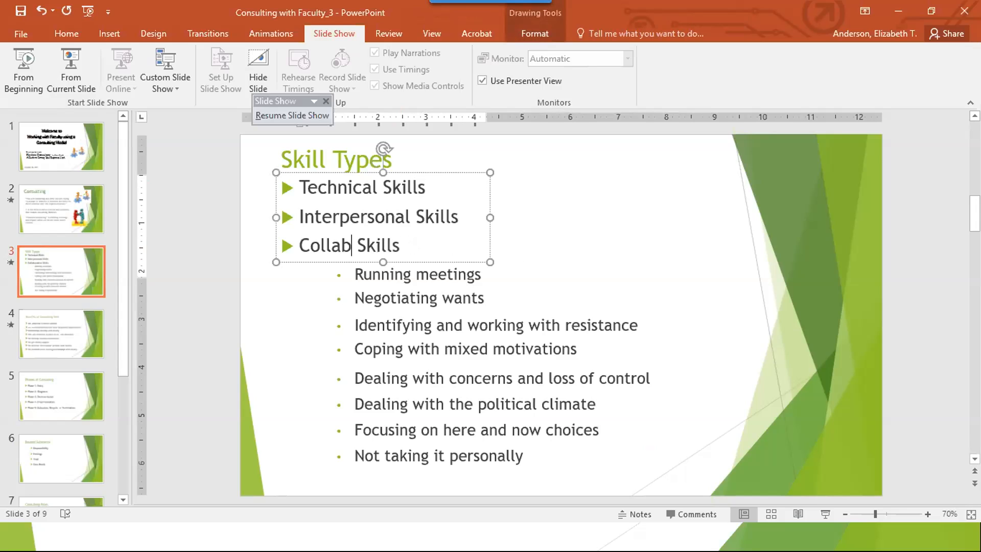
key(Backspace)
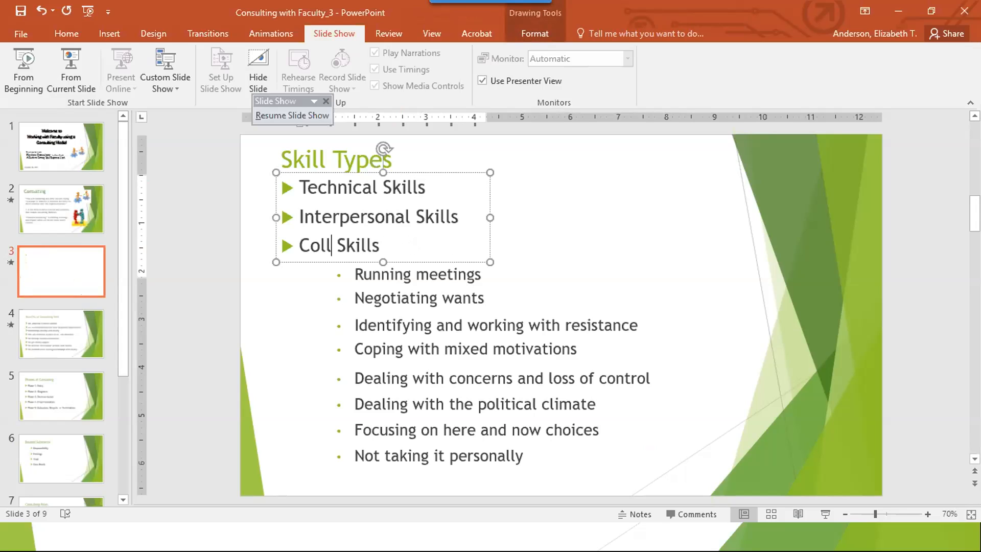
key(backspace)
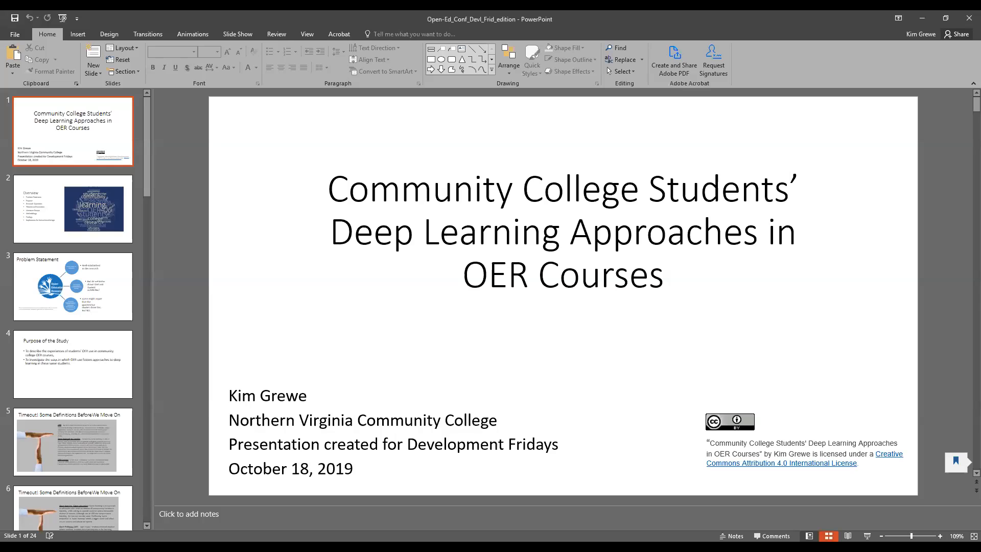
Show the Community College Students OER deck in Normal view, then go to Slide Show.
click(808, 536)
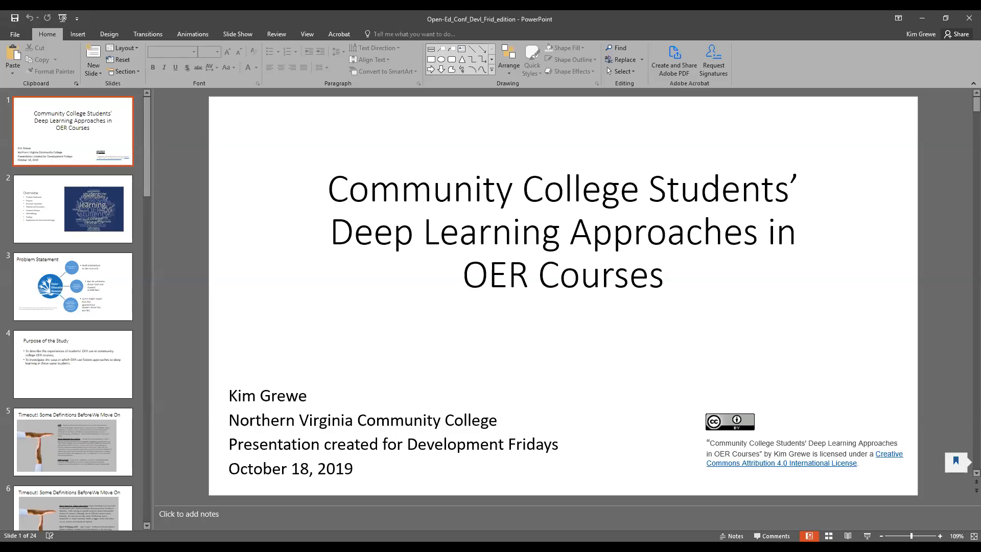
click(829, 536)
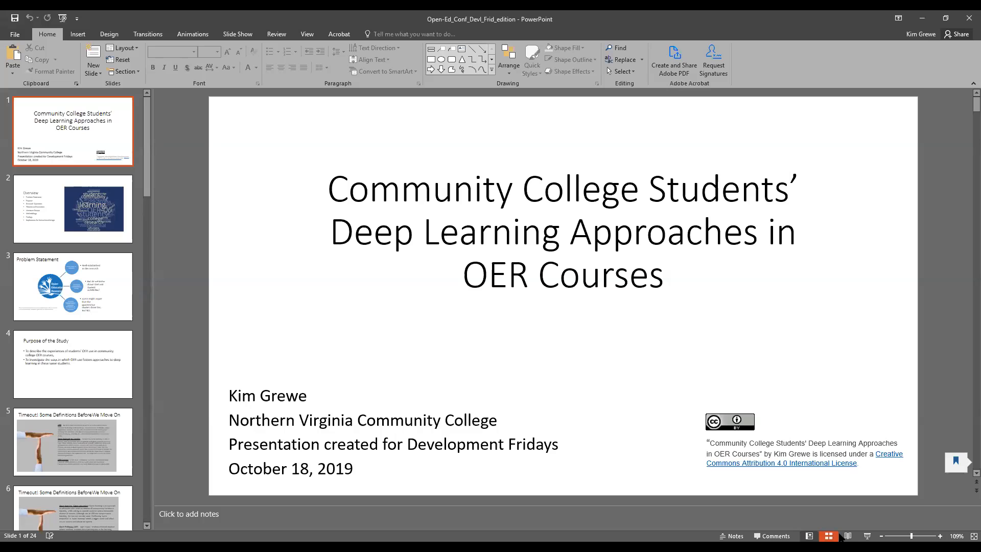
click(848, 536)
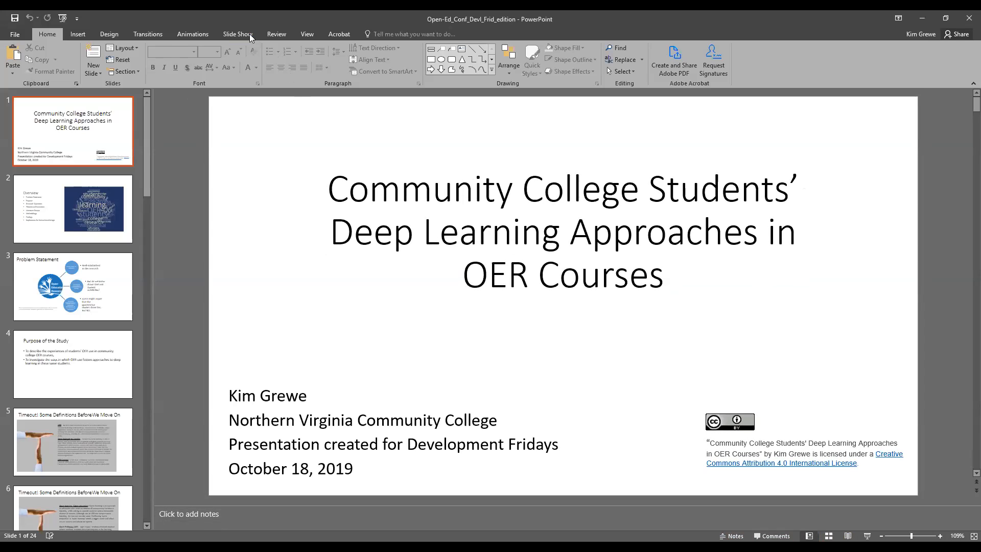
click(237, 34)
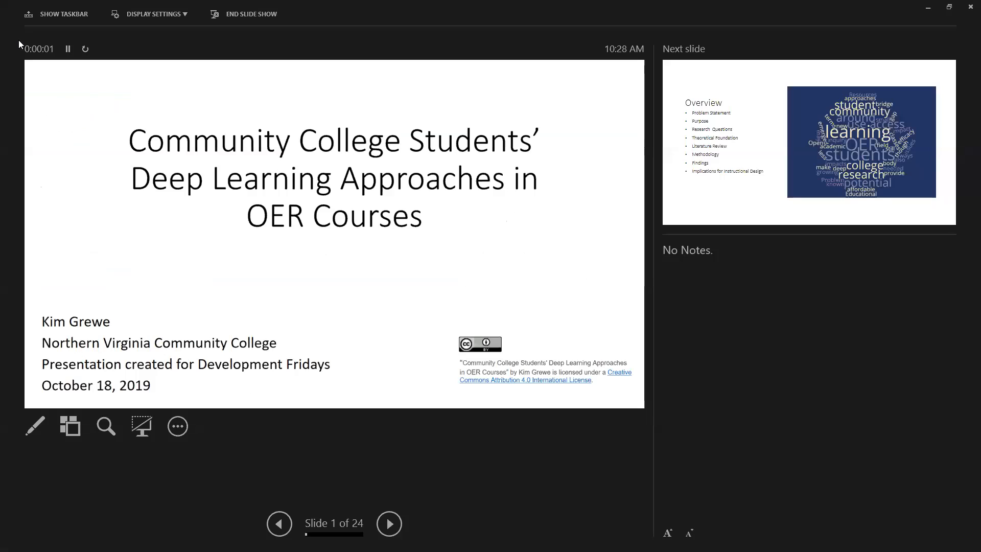
mouse_move(402, 328)
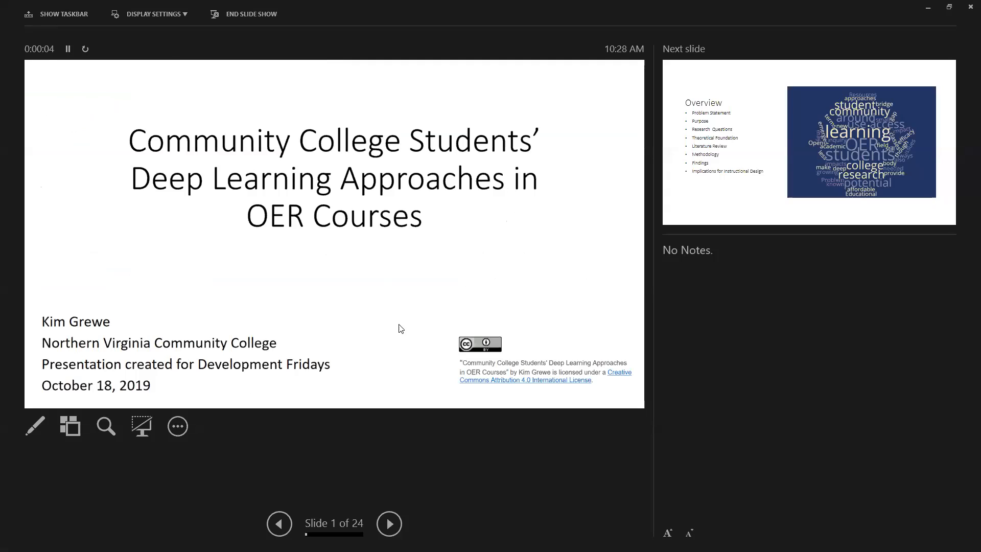
mouse_move(424, 433)
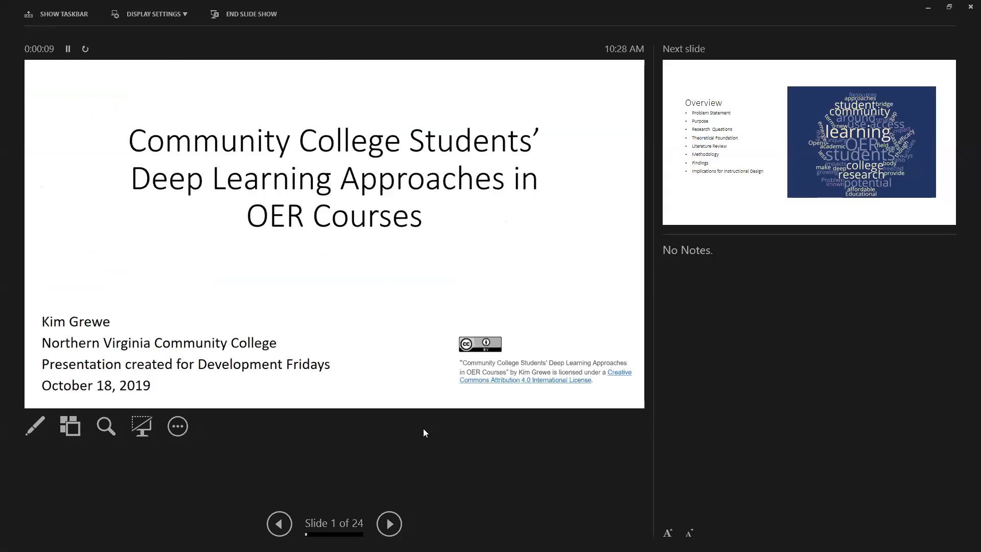
mouse_move(109, 511)
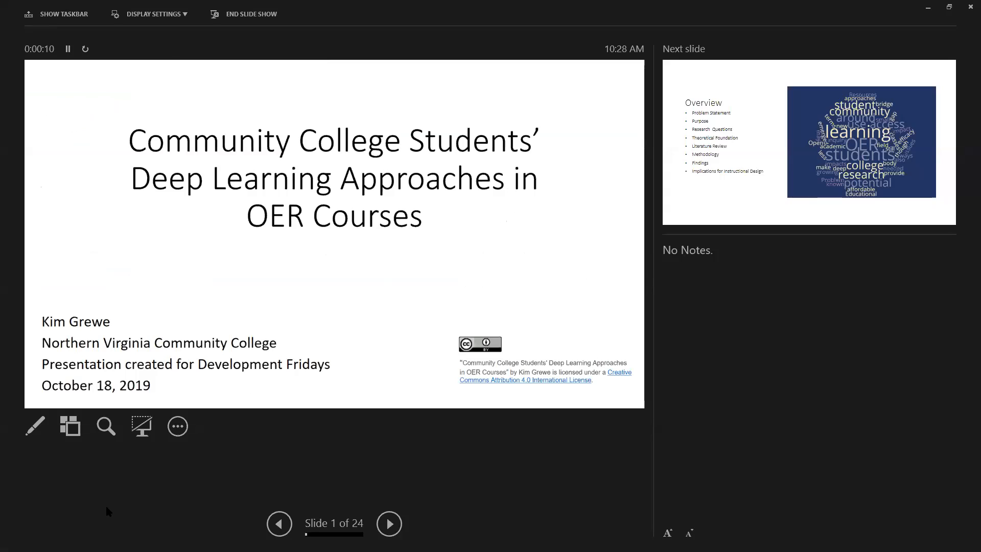
mouse_move(352, 69)
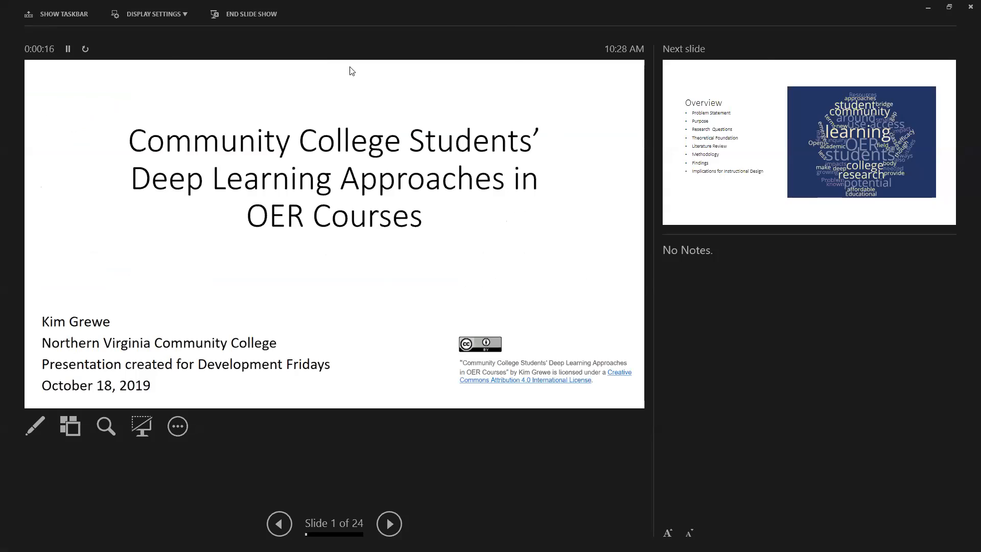
mouse_move(738, 324)
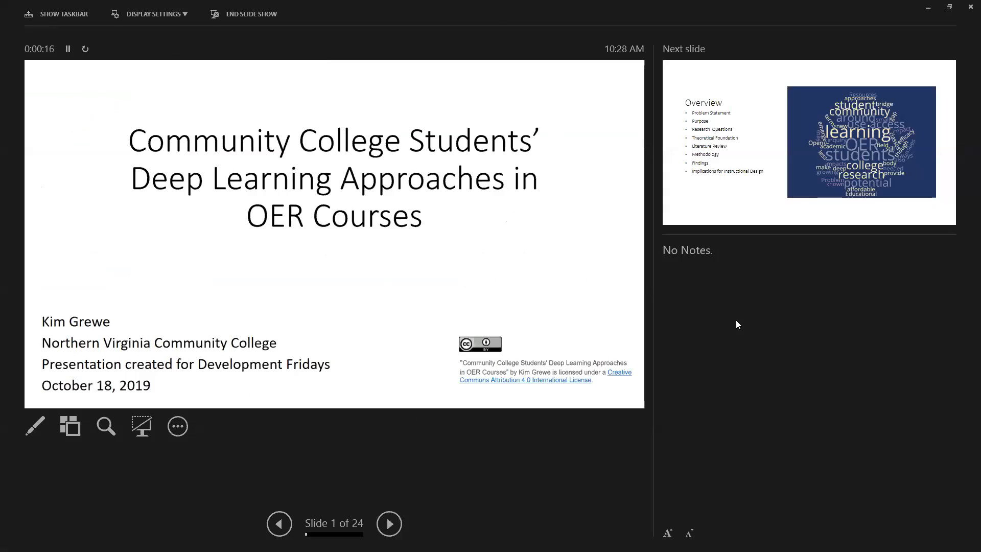
mouse_move(799, 366)
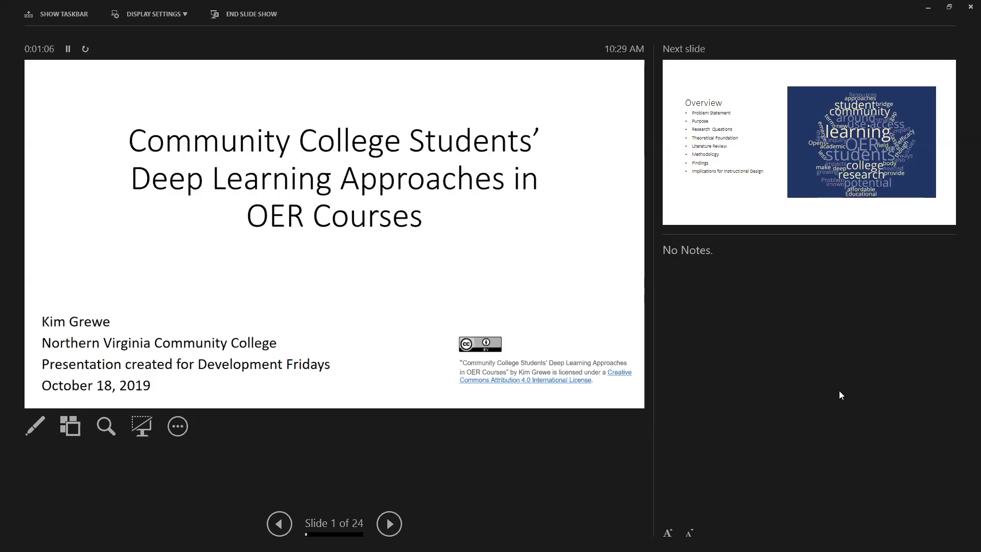
mouse_move(438, 473)
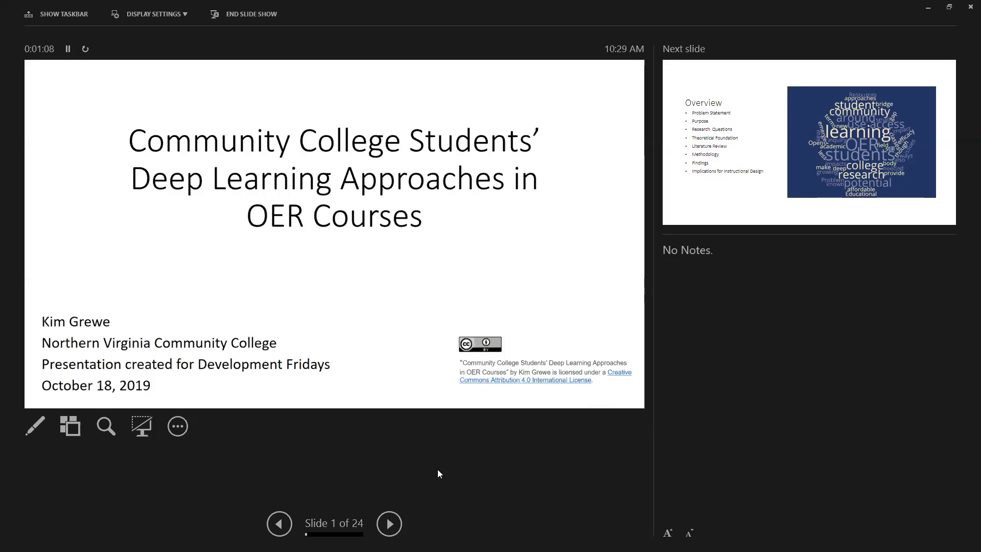
mouse_move(388, 523)
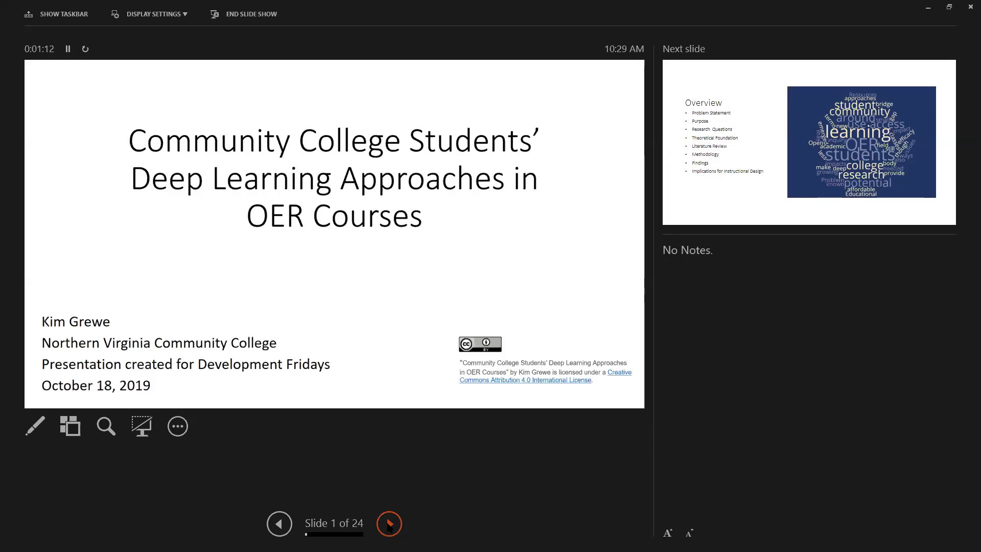
Advance Presenter View from the title slide to the Overview slide (2 of 24).
click(388, 523)
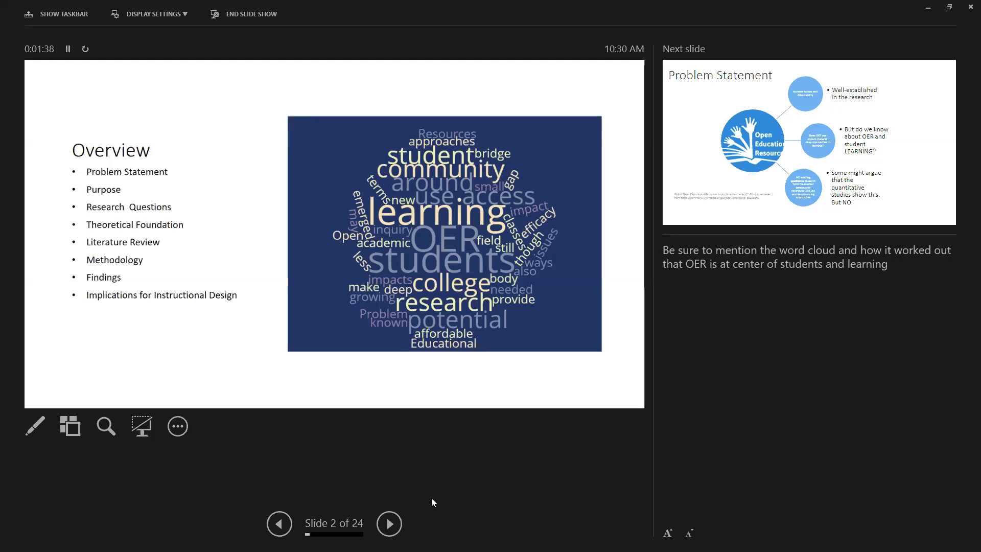
mouse_move(371, 447)
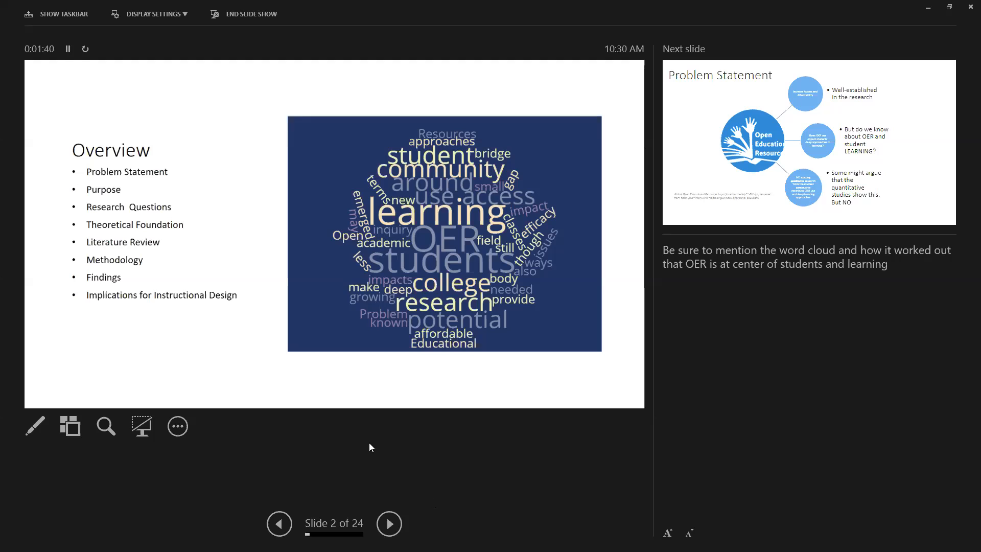
mouse_move(307, 417)
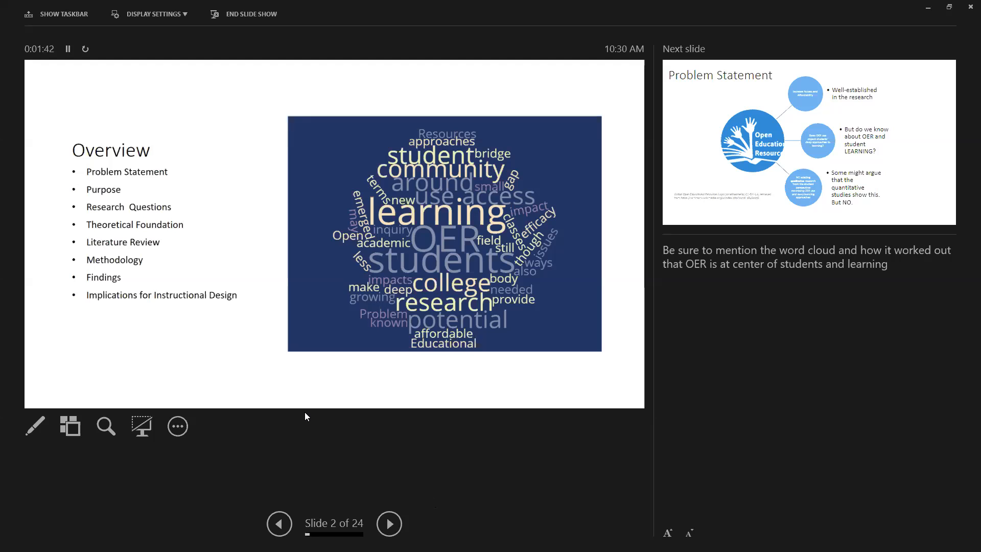
mouse_move(321, 420)
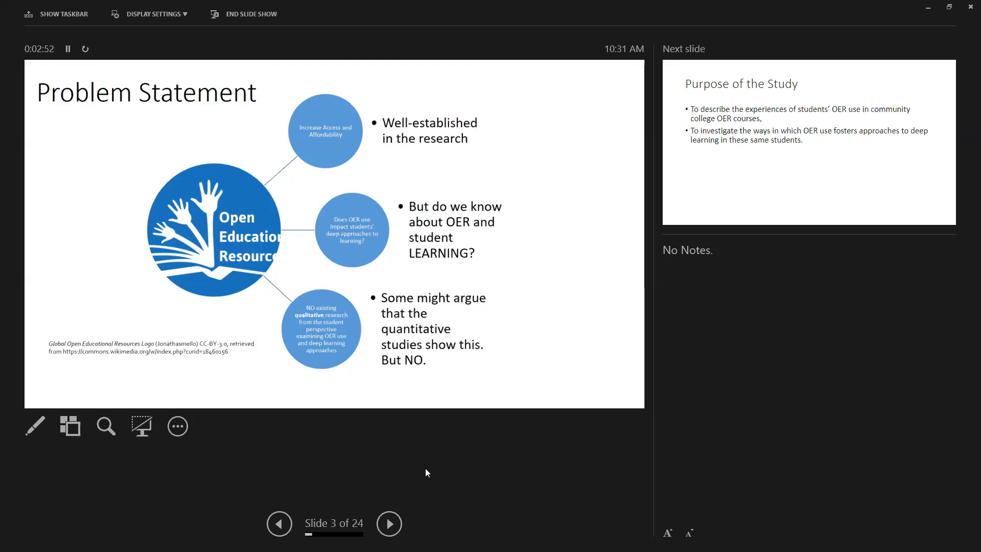
mouse_move(411, 491)
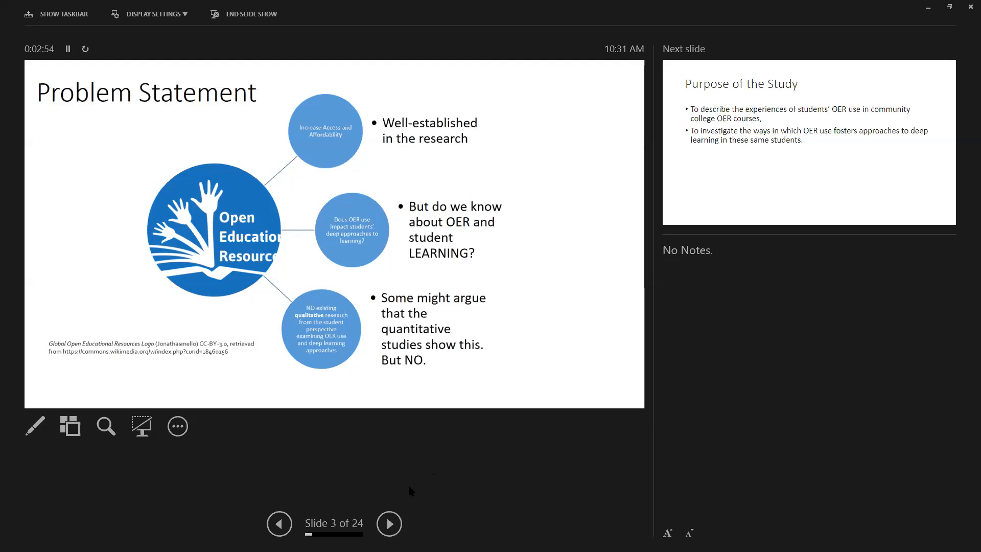
Advance past Purpose of the Study to the Timeout definitions slide (5 of 24).
click(389, 523)
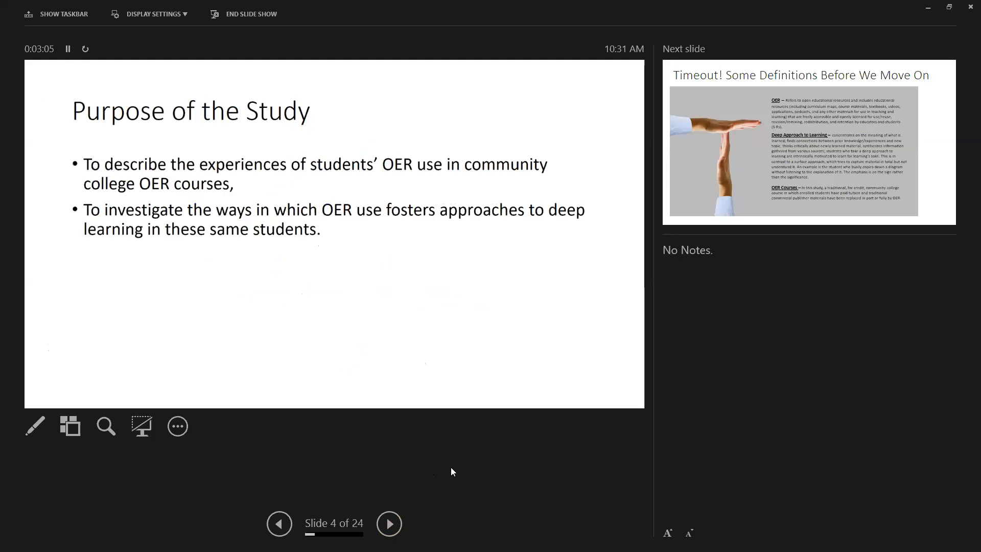
mouse_move(449, 479)
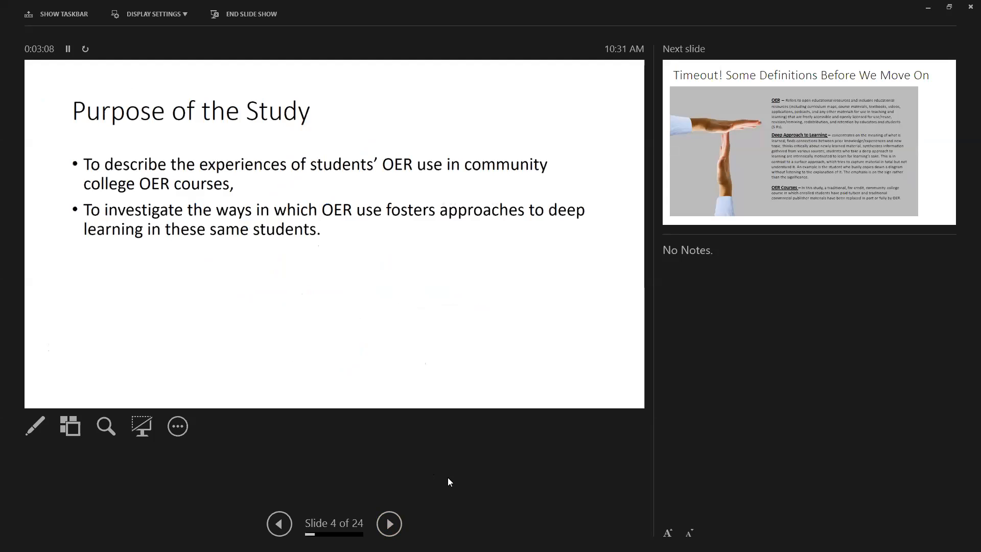
click(388, 523)
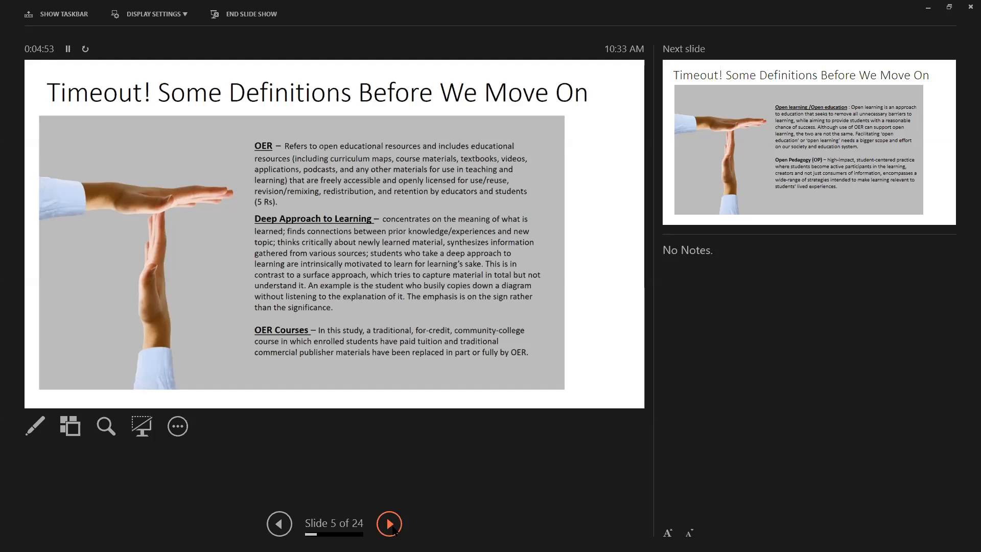
Advance through the second definitions slide and Research Questions to Conceptual Framework (8 of 24).
click(389, 524)
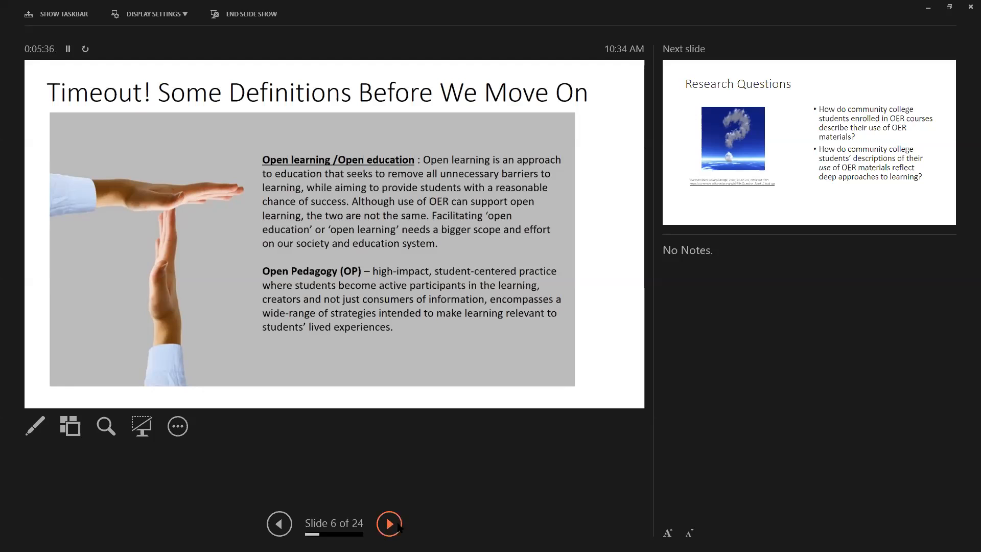
click(389, 524)
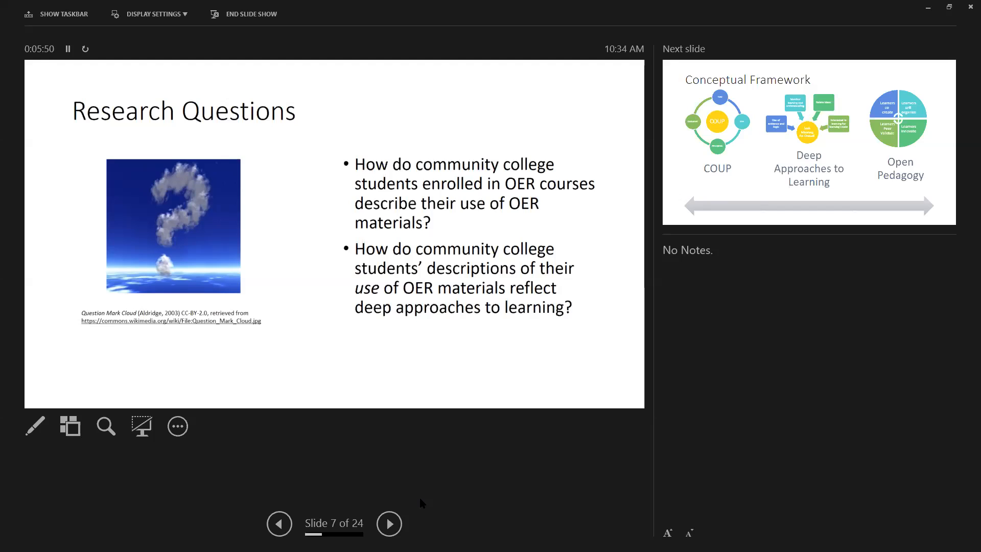
click(389, 524)
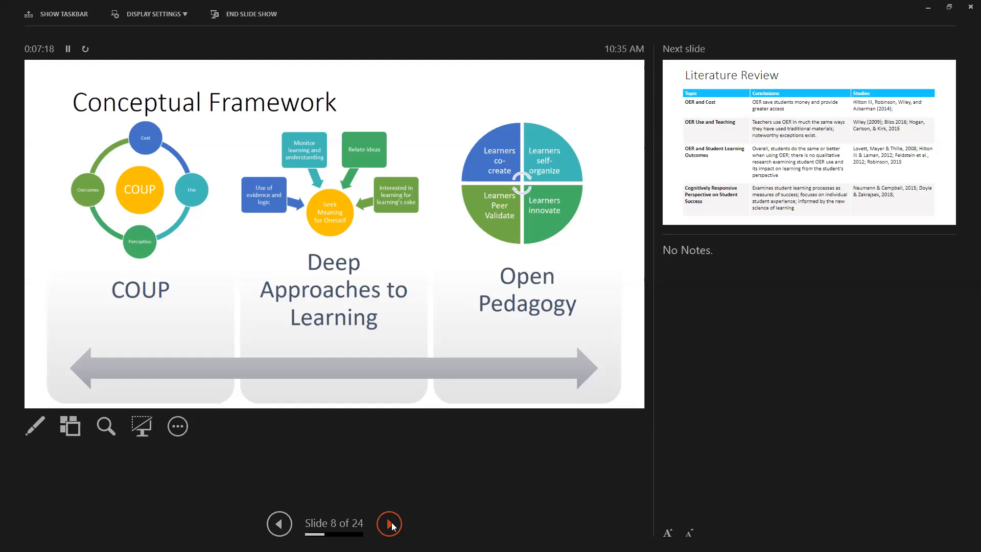
Advance to the Literature Review table slide (9 of 24).
click(388, 523)
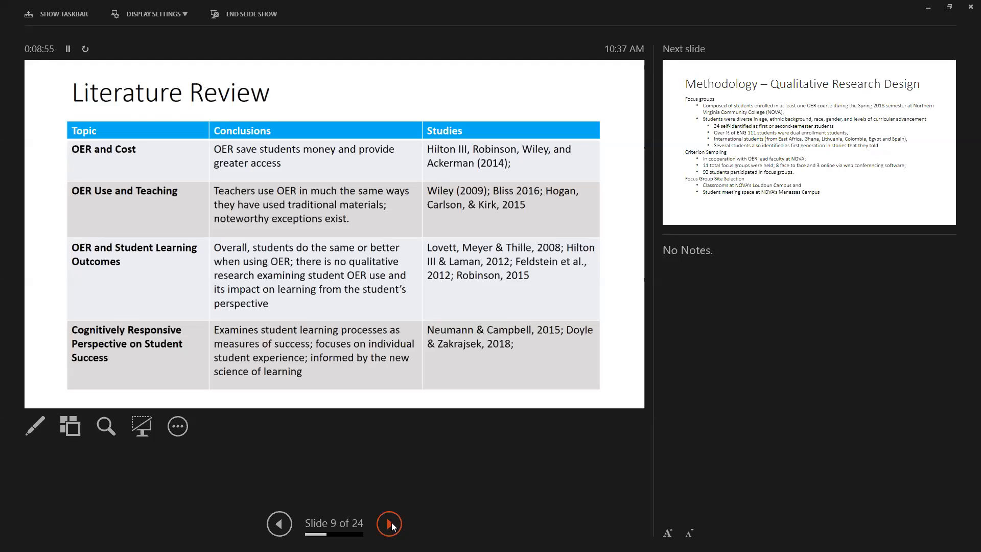
Advance to Methodology – Qualitative Research Design (10 of 24).
click(388, 524)
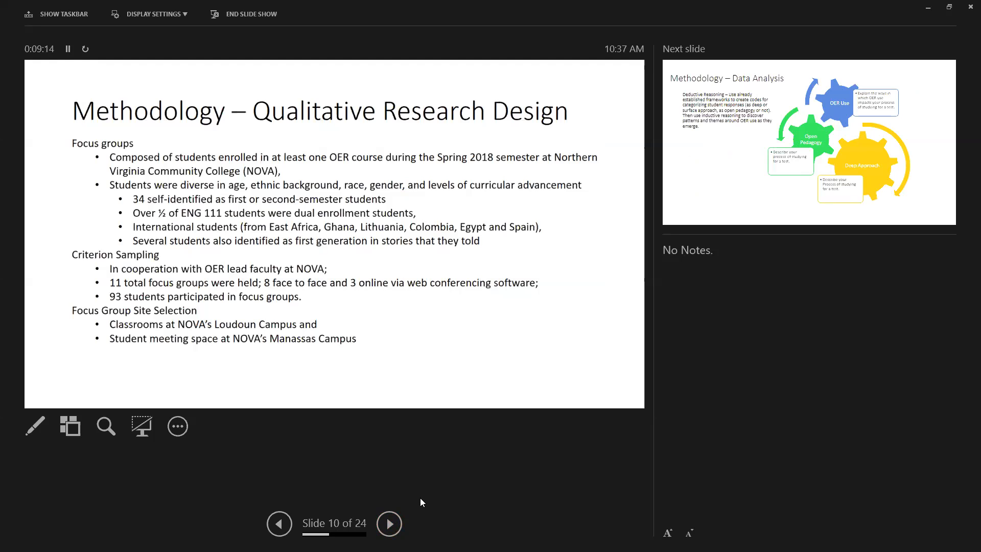
mouse_move(471, 497)
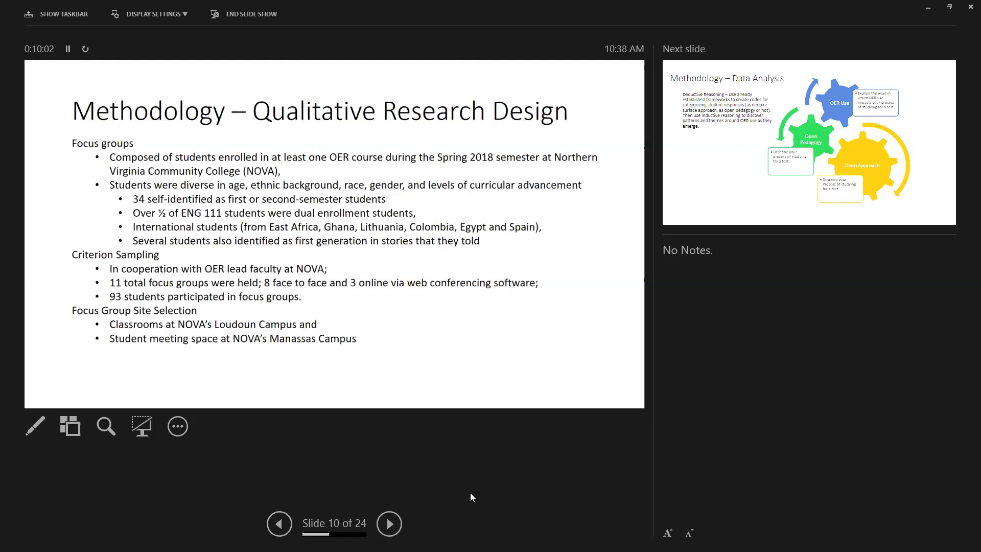
mouse_move(473, 493)
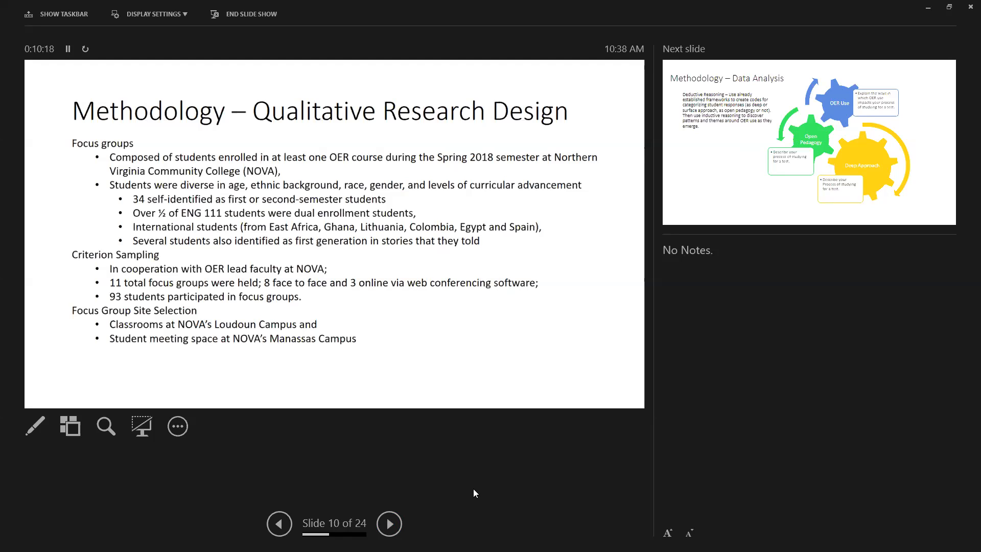
mouse_move(481, 387)
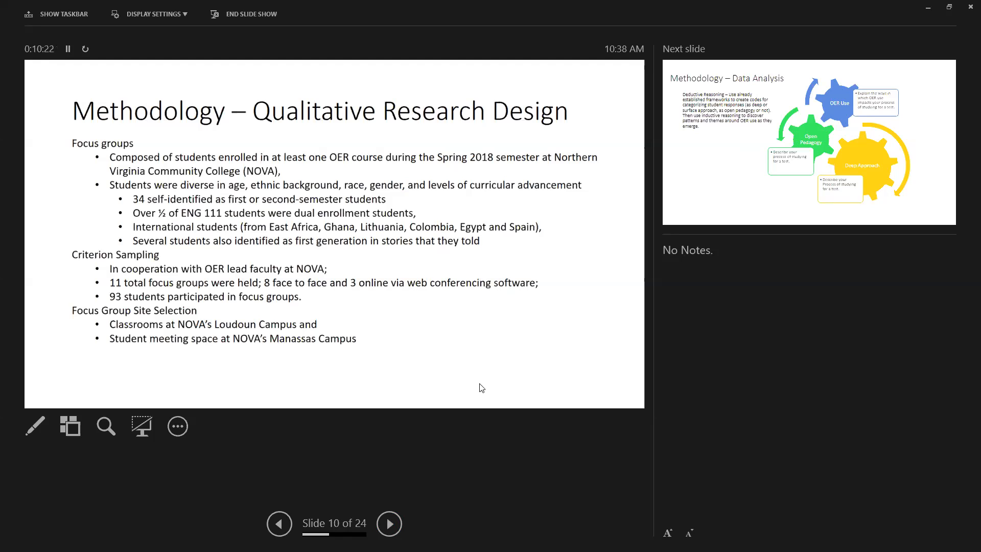
mouse_move(468, 369)
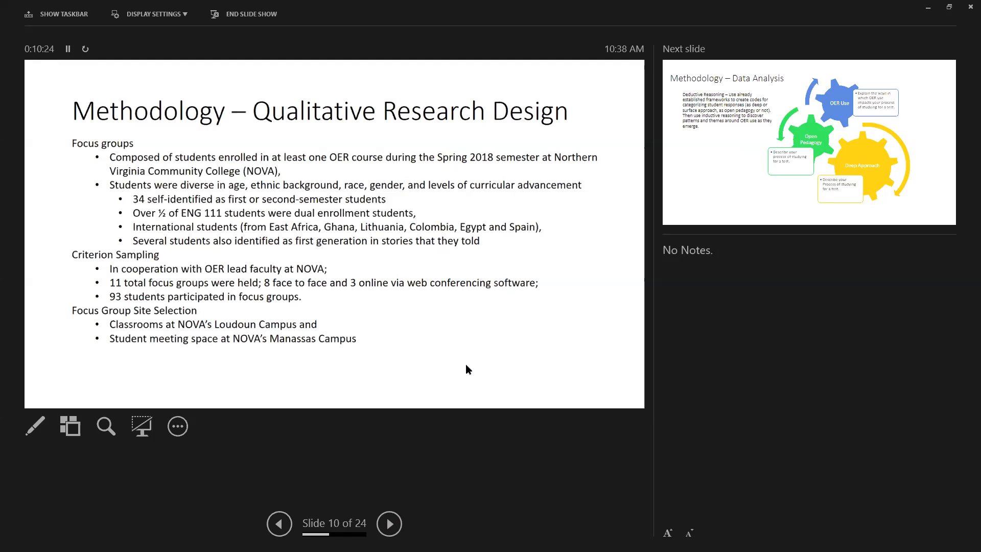
mouse_move(453, 342)
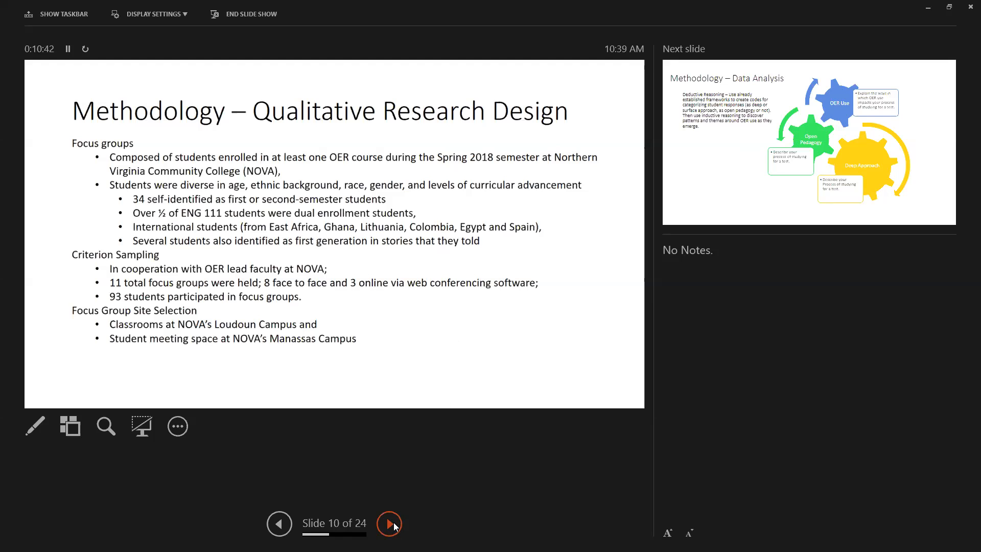
Advance to the Methodology – Data Analysis gear diagram slide (11 of 24).
click(388, 524)
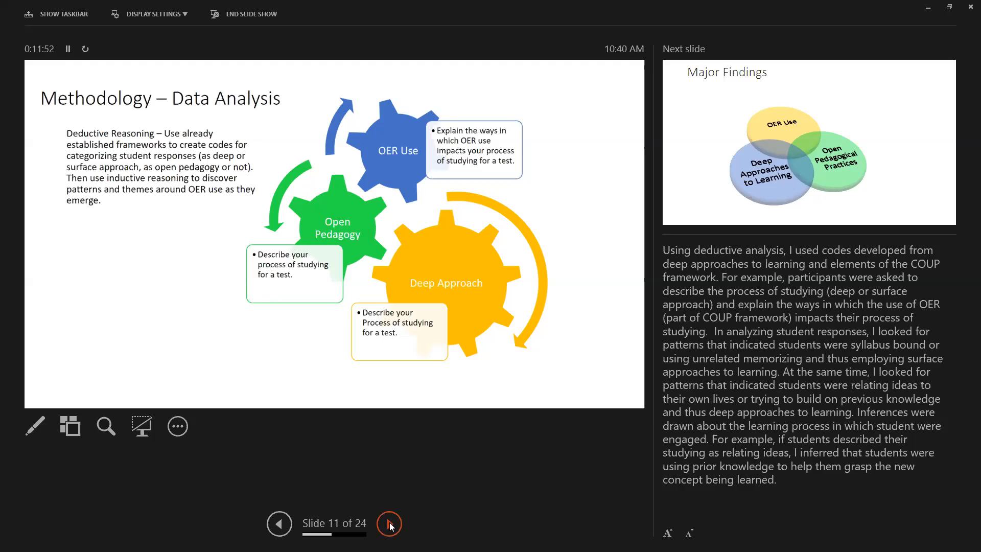
Advance to Major Findings (12 of 24) and reveal the OER Use callout.
click(389, 524)
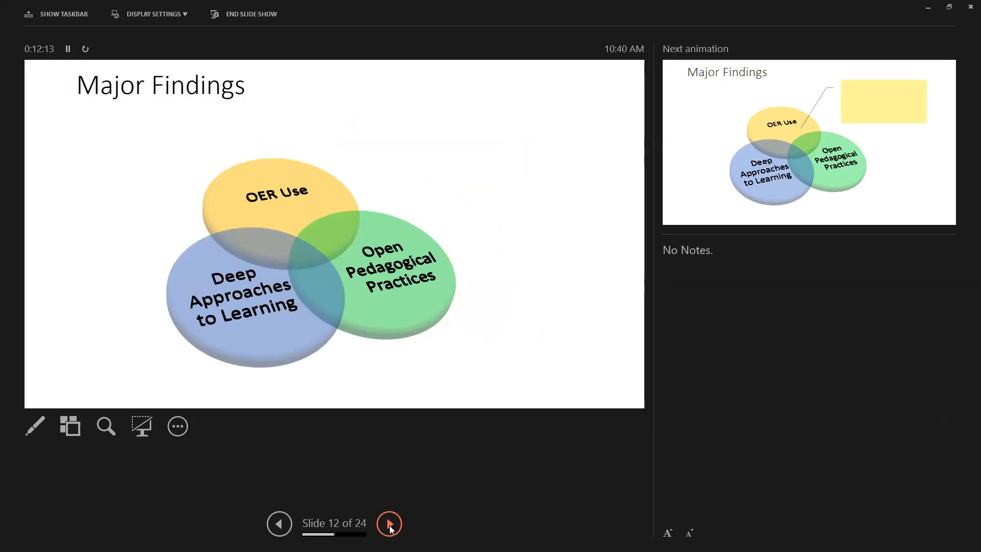
click(388, 524)
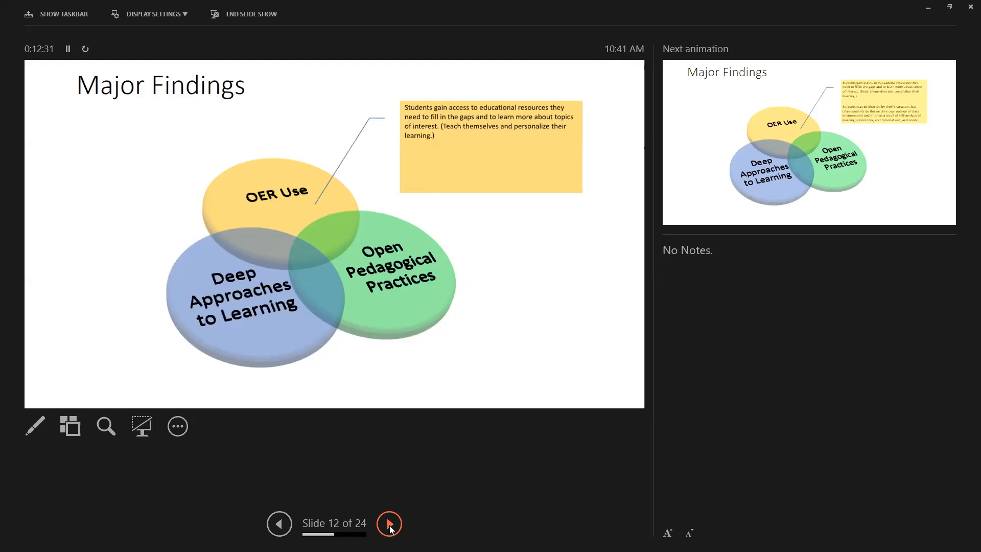
Play the next animation to show the OER Use callout's second point on slide 12.
click(388, 523)
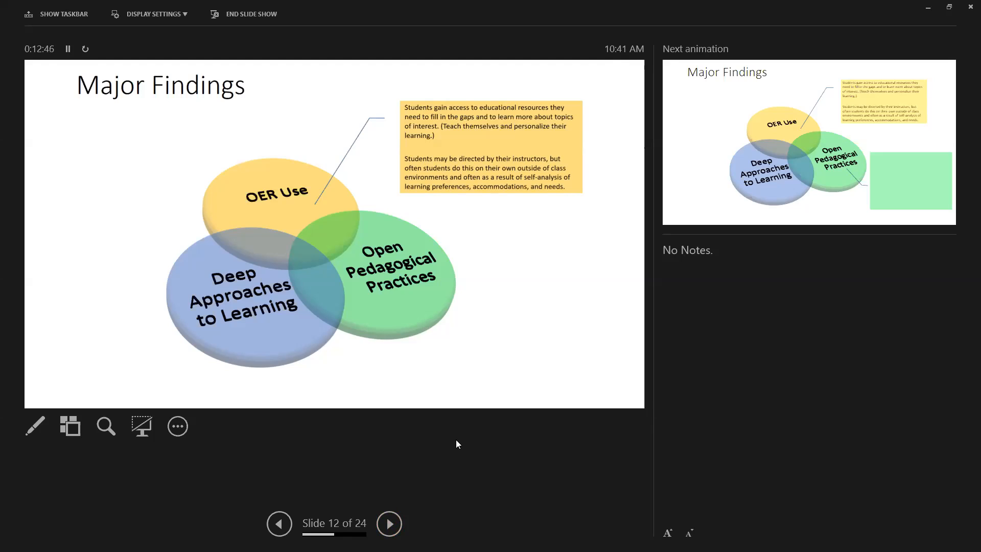
mouse_move(454, 423)
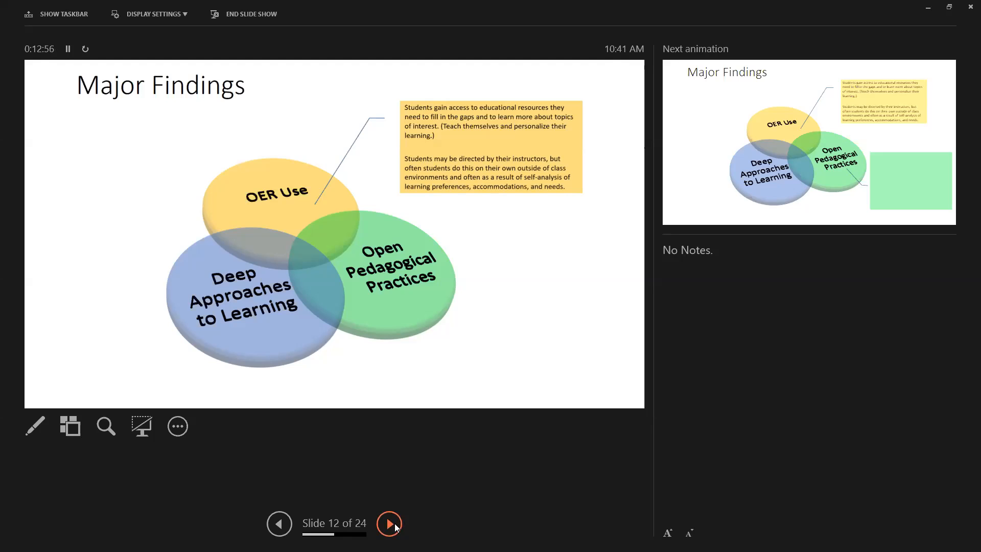
Show the Open Pedagogical Practices callout about seeking outside sources to validate viewpoints.
click(389, 524)
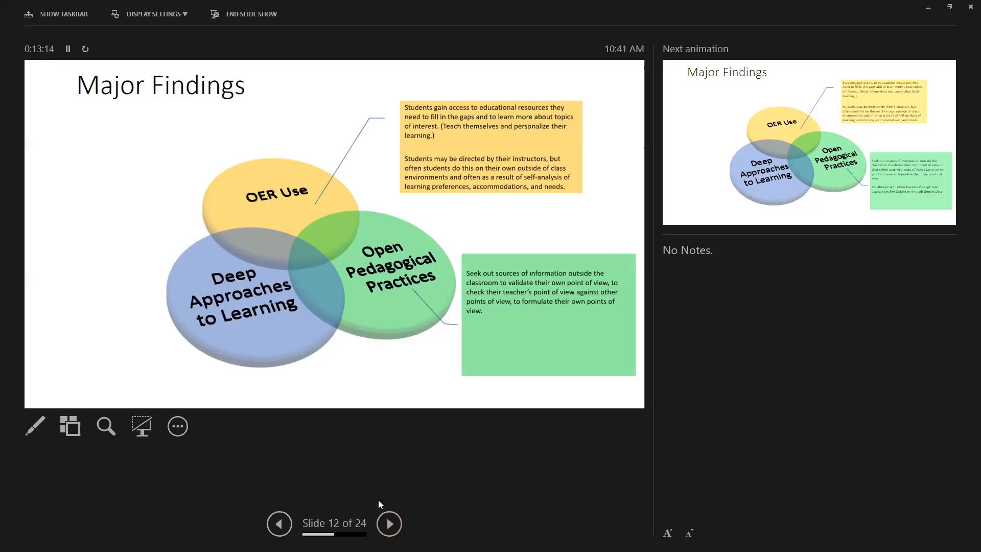
mouse_move(421, 486)
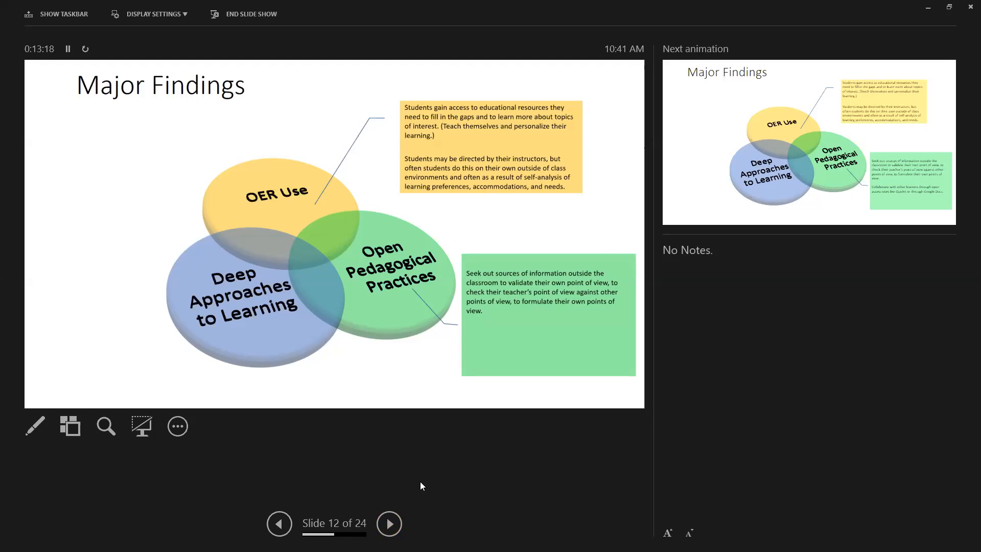
mouse_move(410, 356)
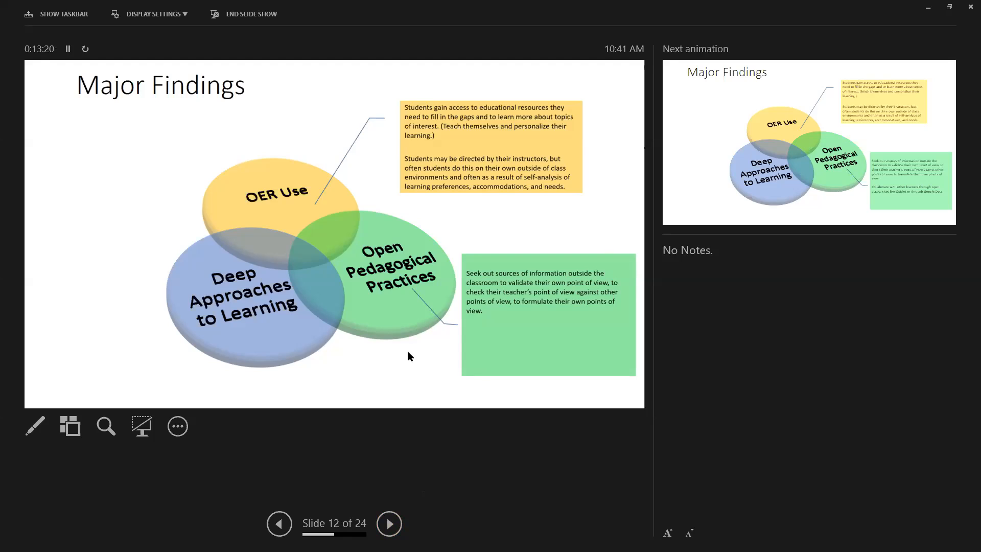
mouse_move(478, 351)
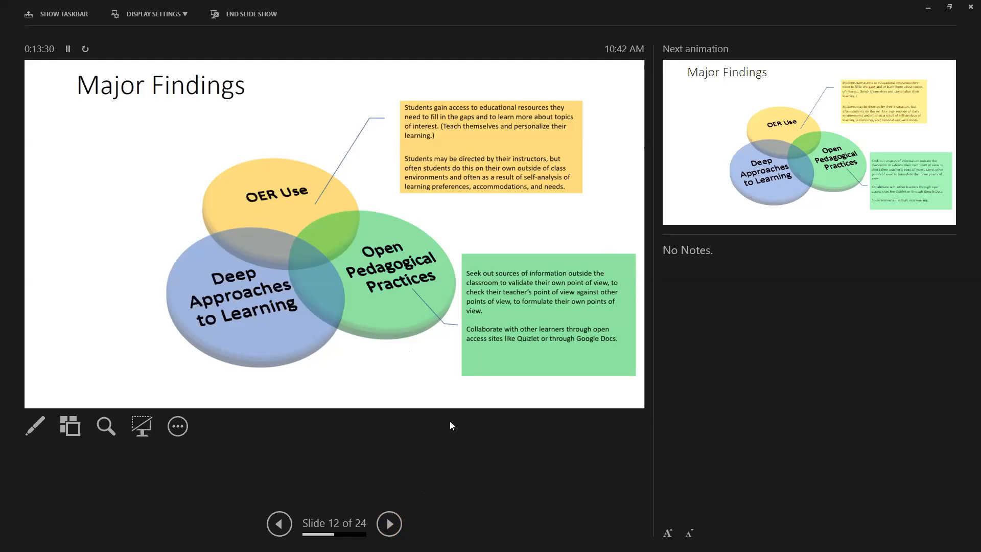
mouse_move(466, 358)
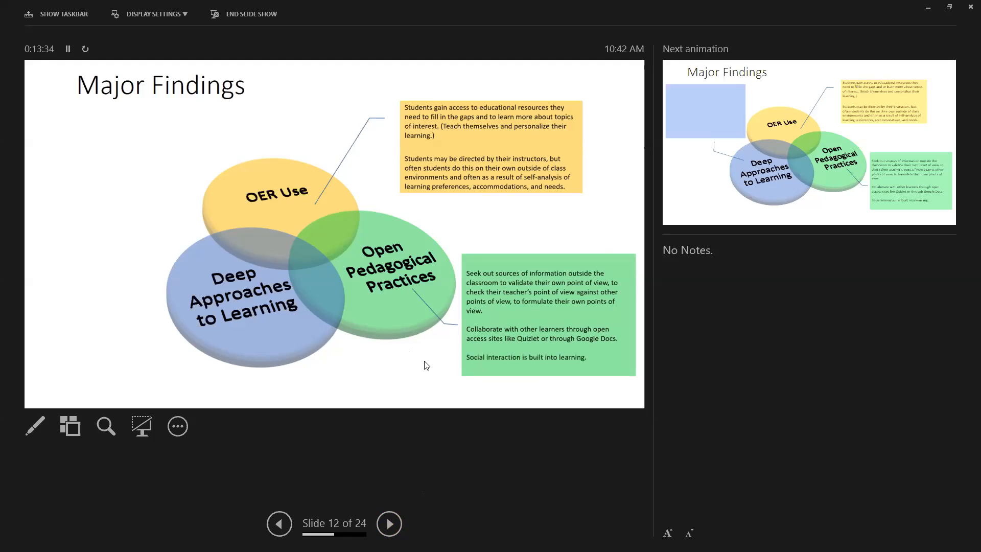
mouse_move(406, 378)
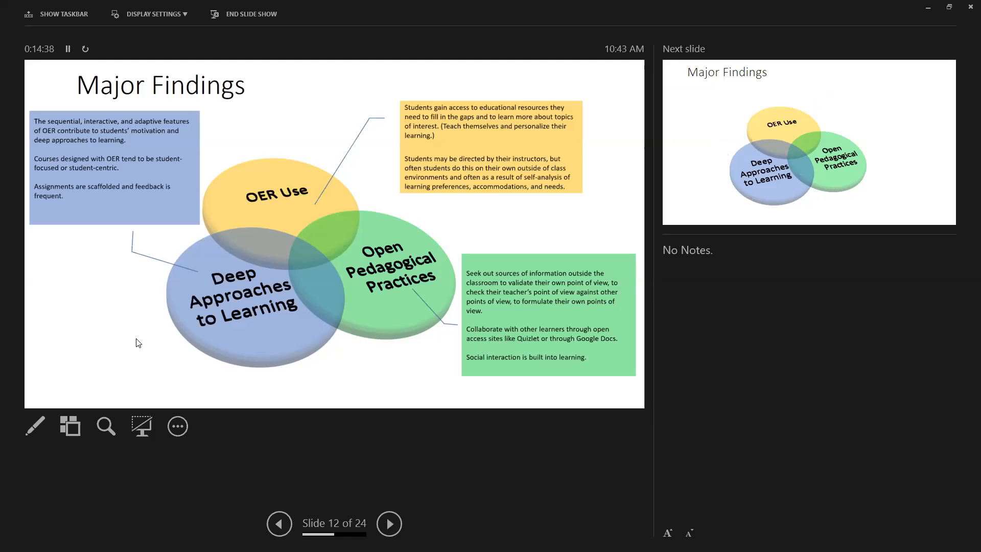
Advance the slide show to slide 13, the fresh Major Findings diagram.
click(388, 524)
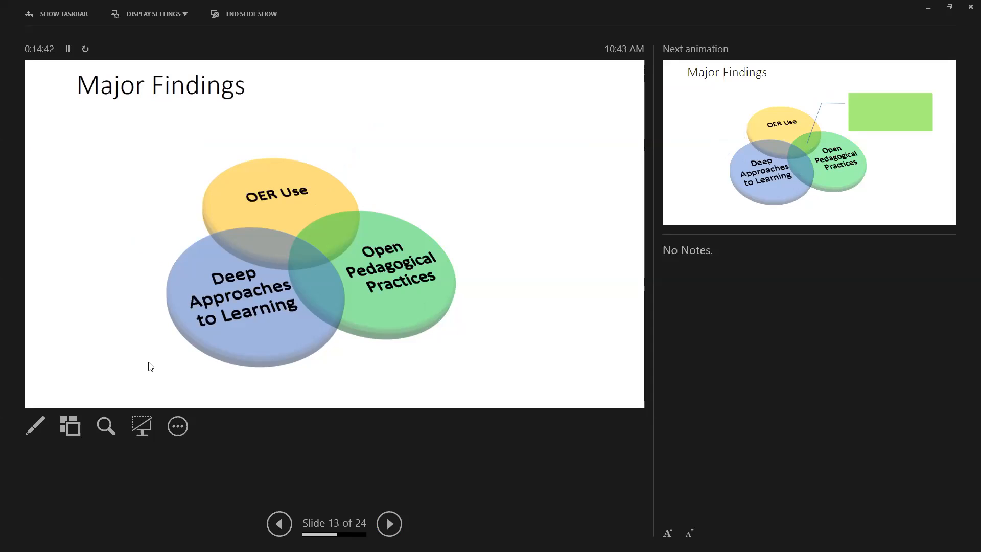
Animate in the green OPP-and-OER callout and its four bullets, including meaningful projects and collaboration.
click(389, 524)
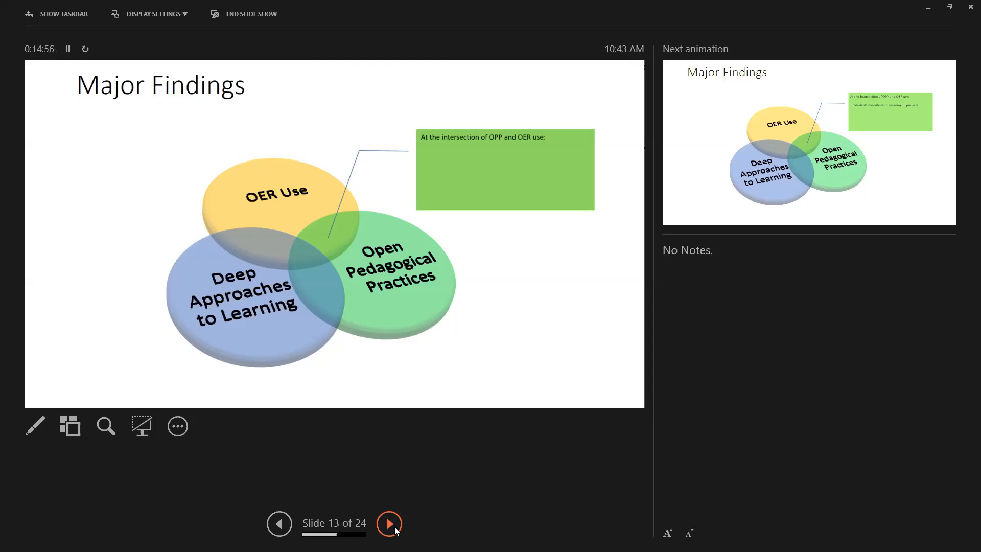
click(388, 523)
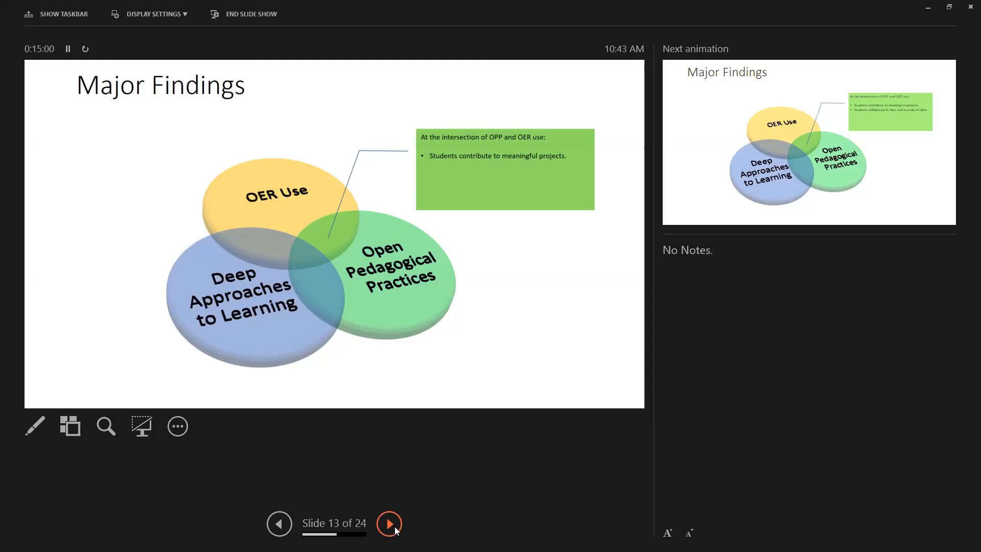
click(388, 524)
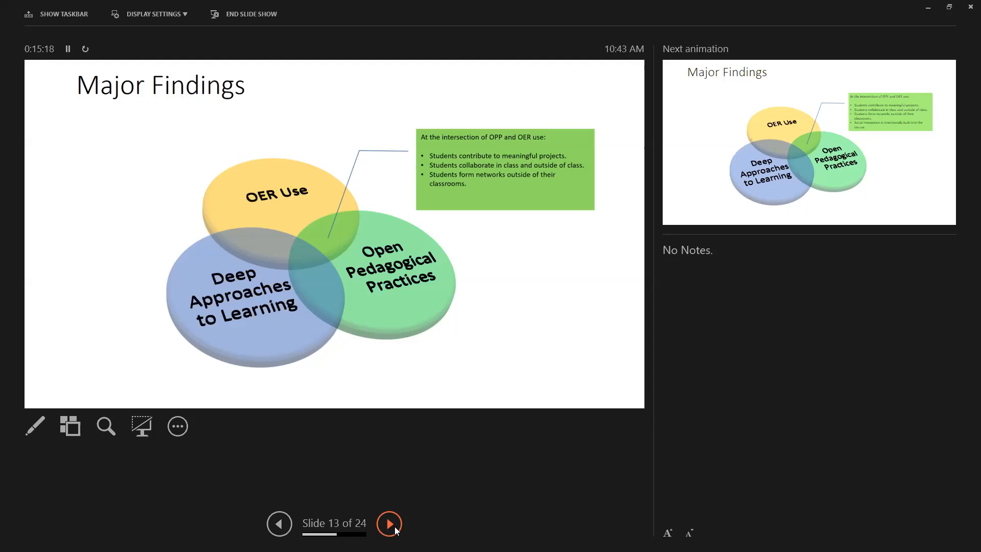
click(388, 524)
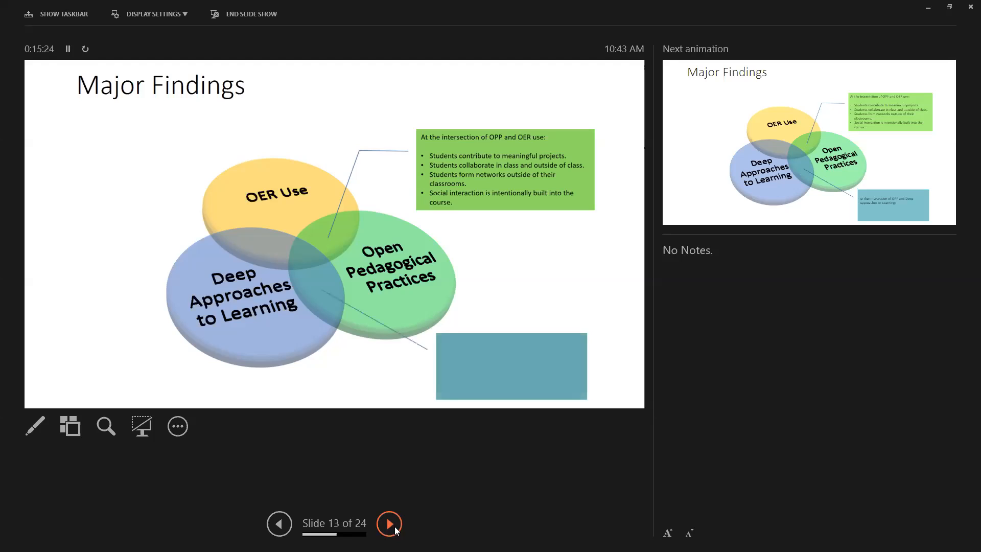
Show the teal OPP–Deep Approaches callout with 'Learning happens in social contexts', then the blue OER–Deep Approaches callout.
click(388, 523)
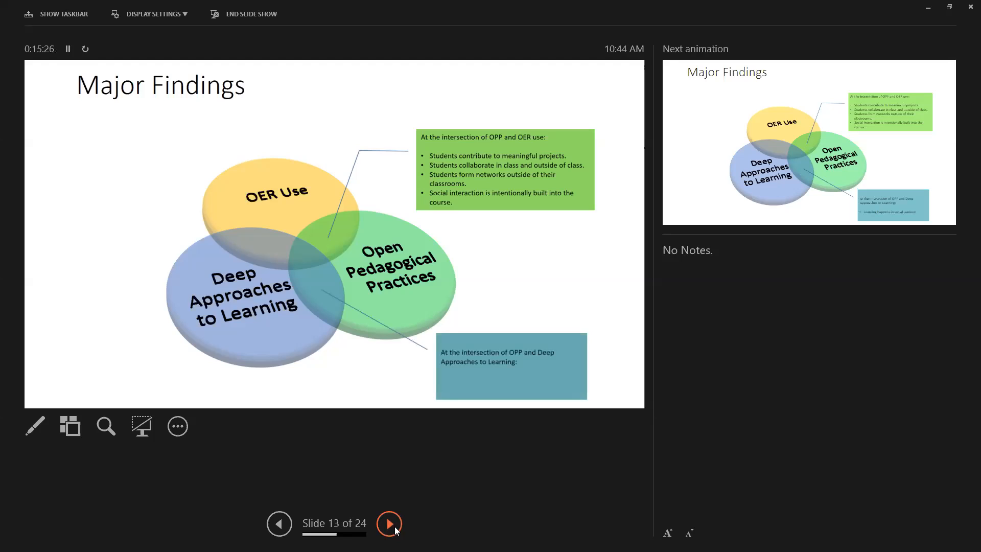
click(388, 524)
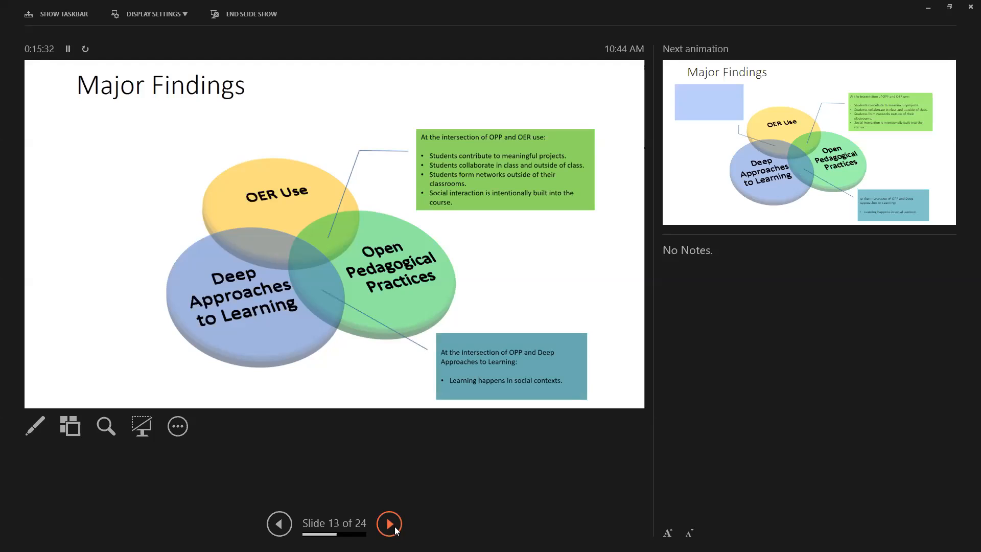
click(388, 523)
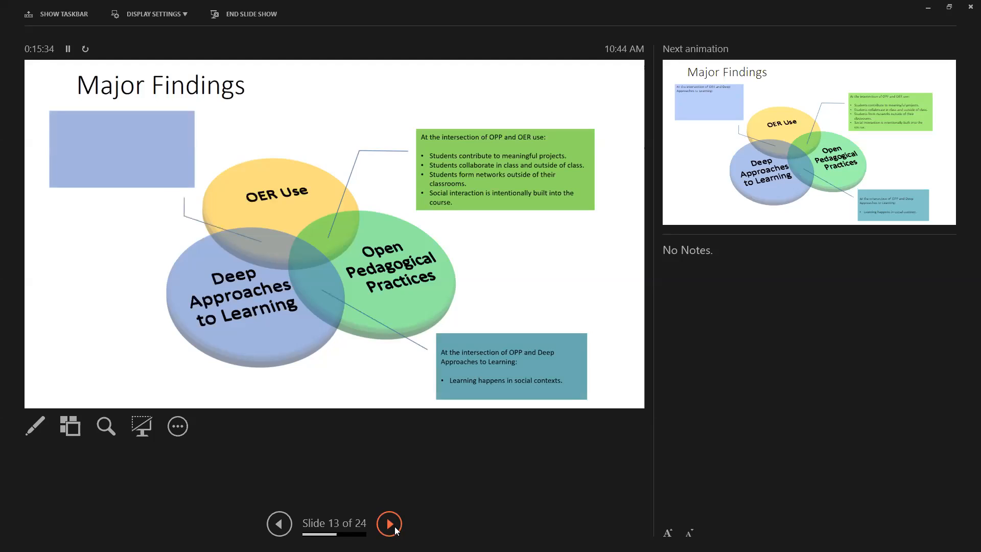
click(389, 523)
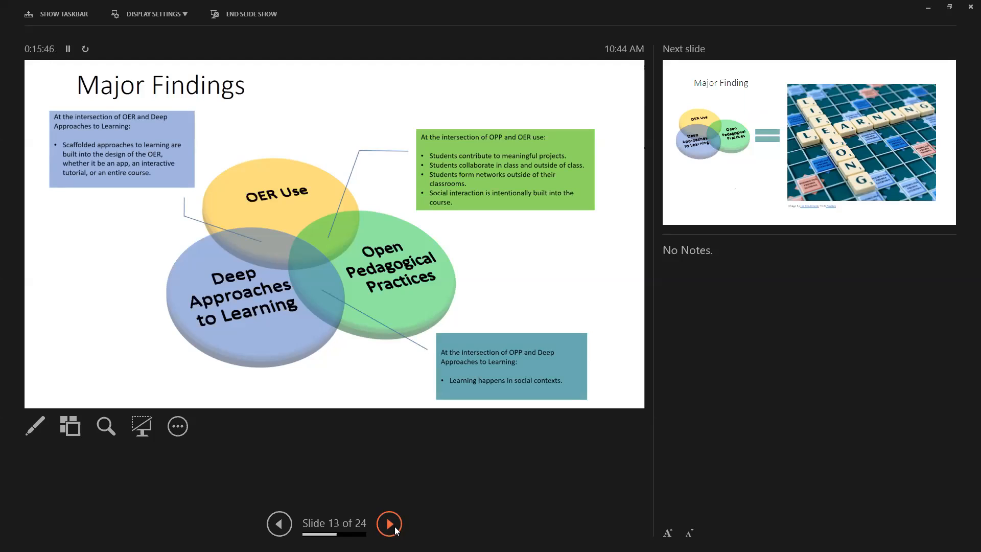
Advance past lifelong-learning slide 14 to slide 15, NOVA Students' OER Use with a Khan Academy quote.
click(388, 524)
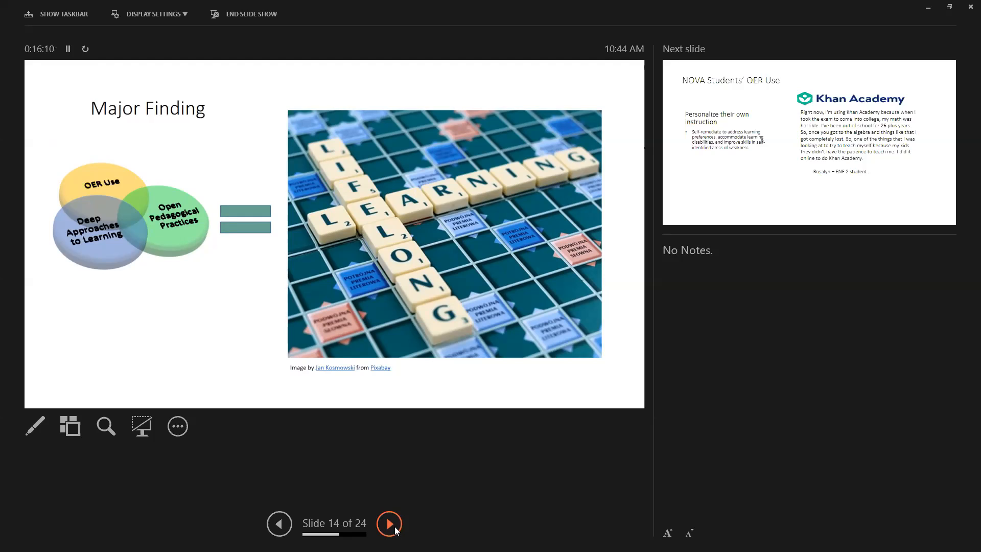
click(388, 524)
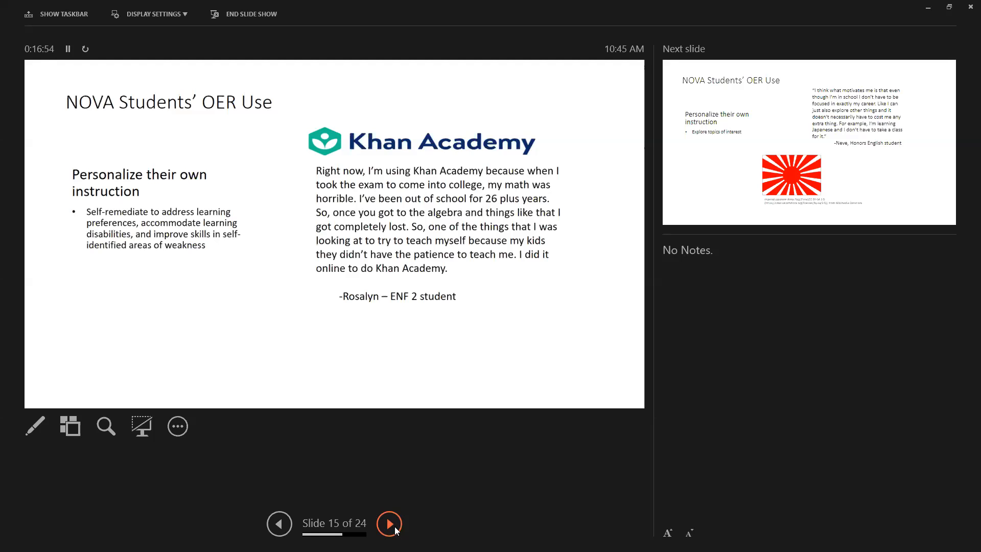
Go to slide 16 of 24, the NOVA Students' OER Use quote about learning Japanese.
click(388, 524)
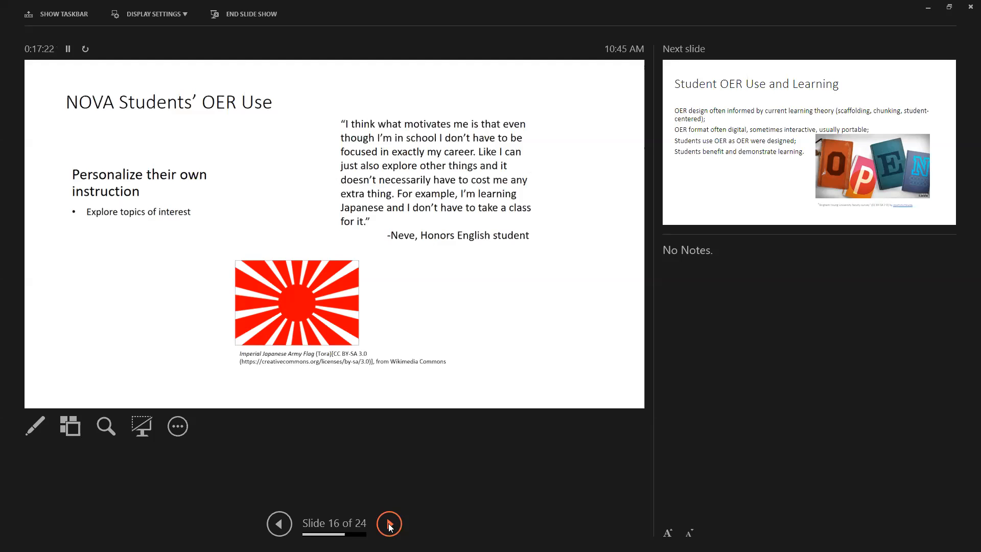
Advance through Student OER Use and Learning to slide 18's anatomy-app example quote.
click(389, 524)
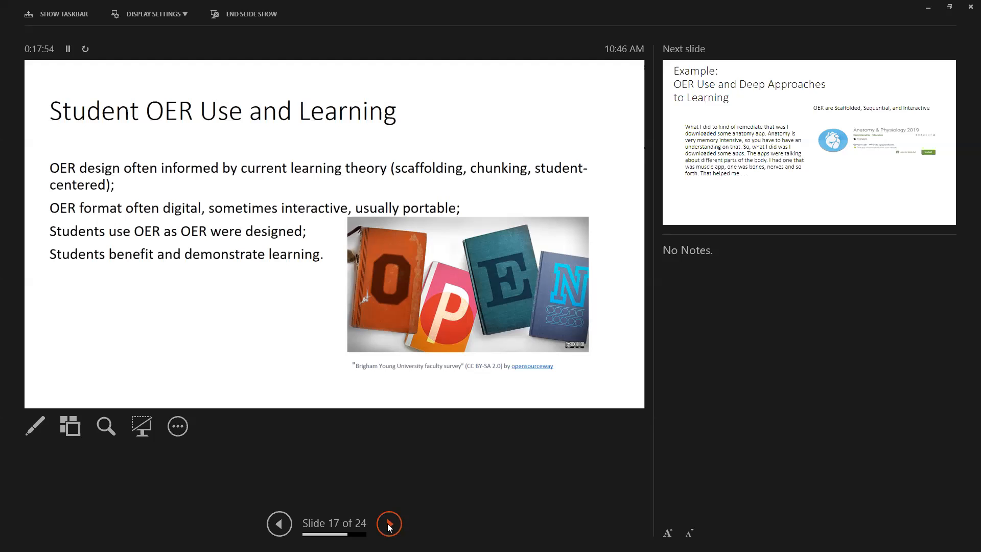
click(388, 523)
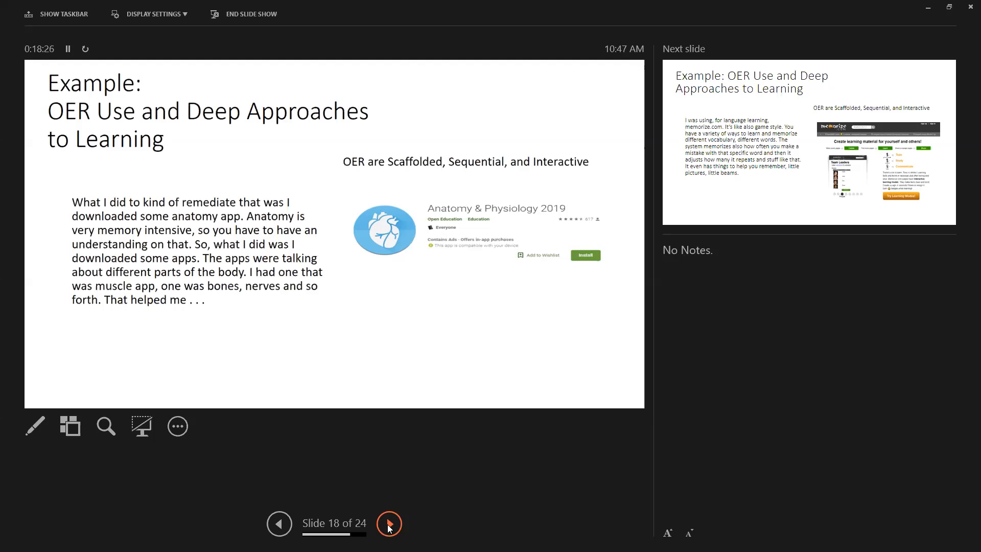
Advance past the memorize.com example to slide 20, 'Using OER, Student Becomes Teacher'.
click(388, 523)
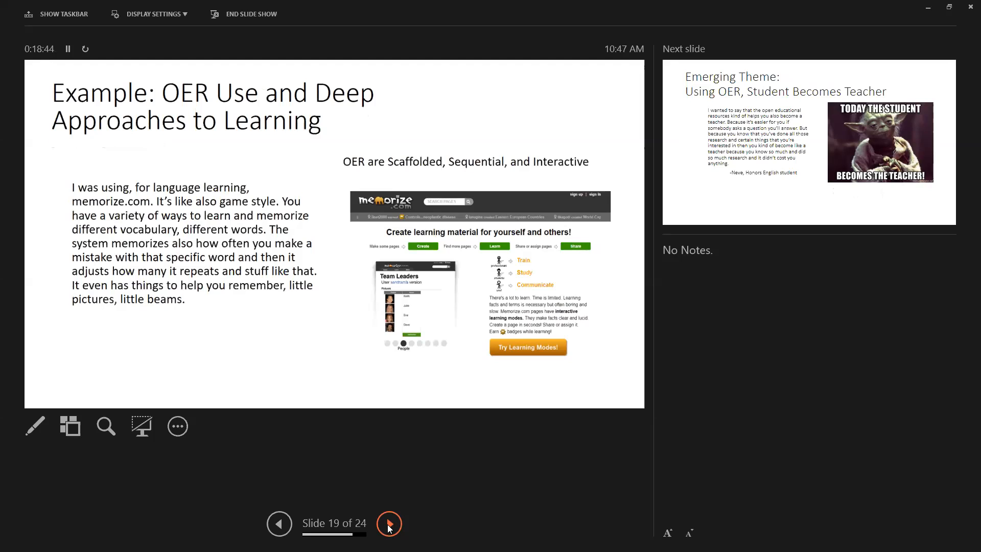
click(388, 523)
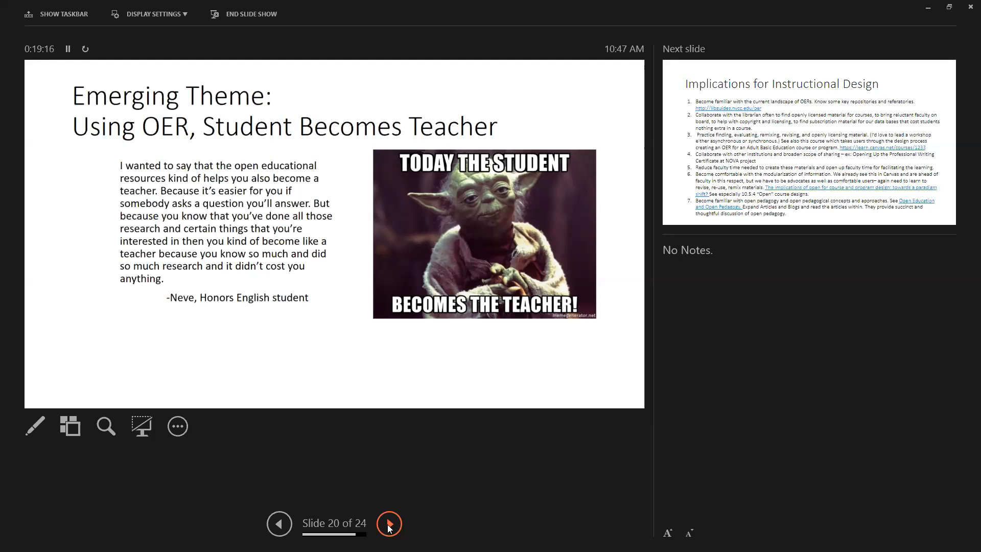
Go to slide 21 of 24, 'Implications for Instructional Design'.
click(388, 523)
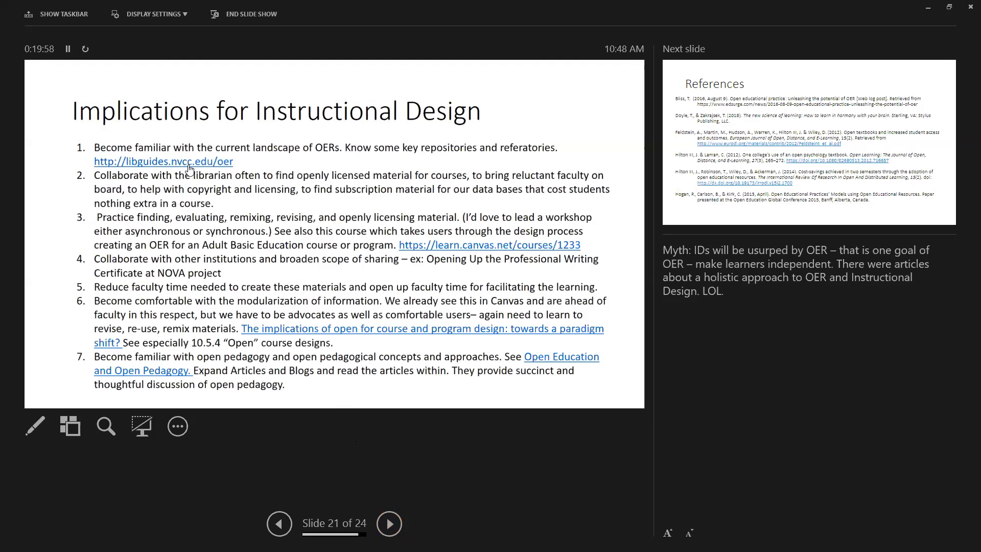
mouse_move(273, 322)
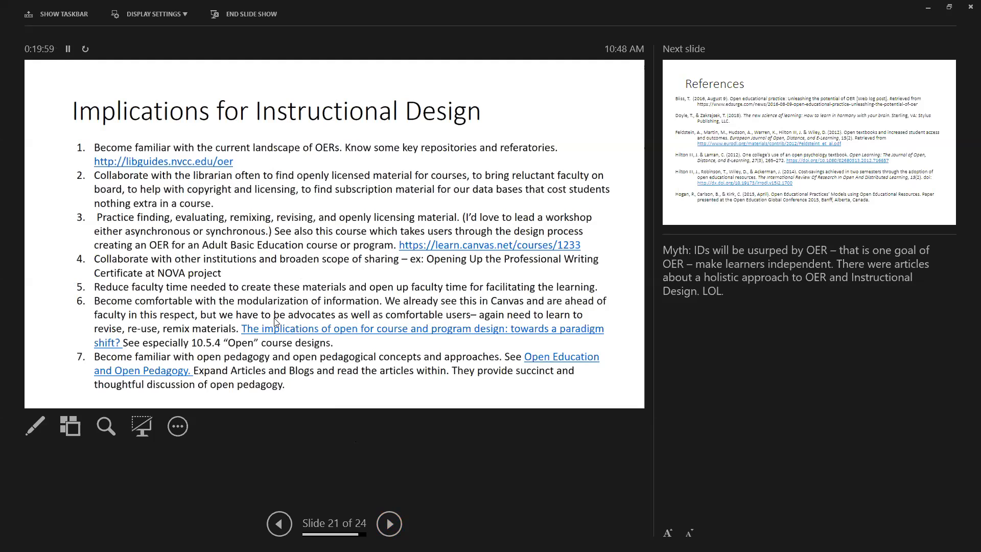
mouse_move(249, 295)
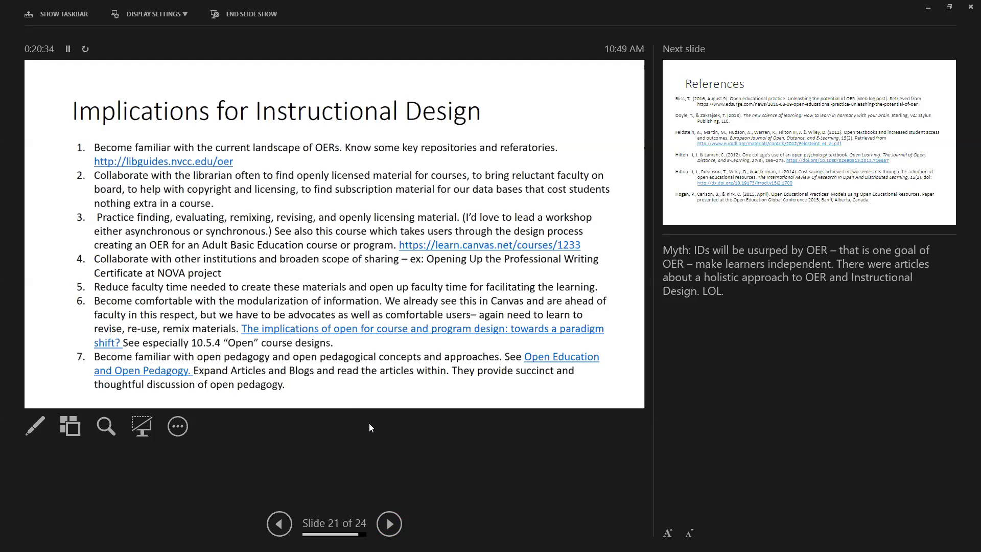
mouse_move(322, 285)
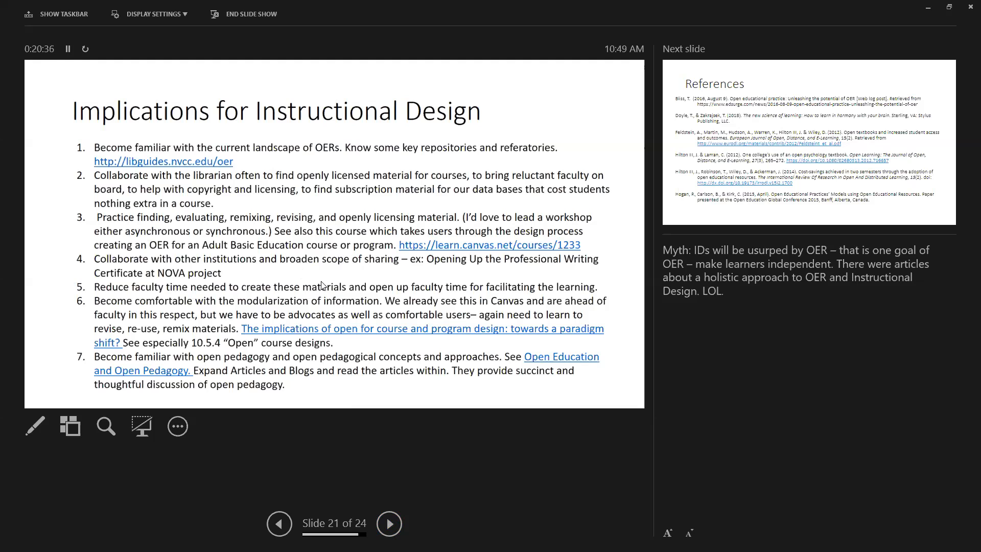
mouse_move(303, 276)
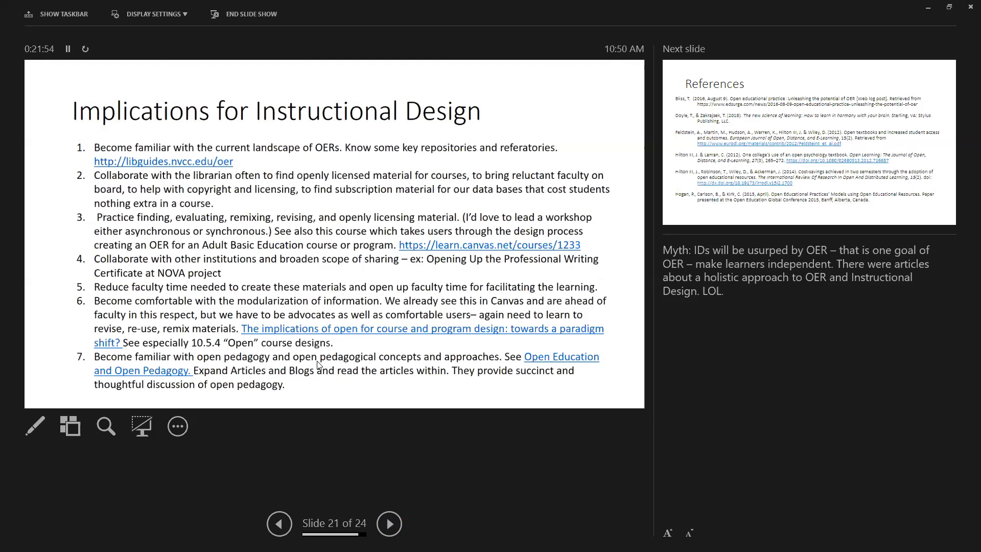
mouse_move(323, 344)
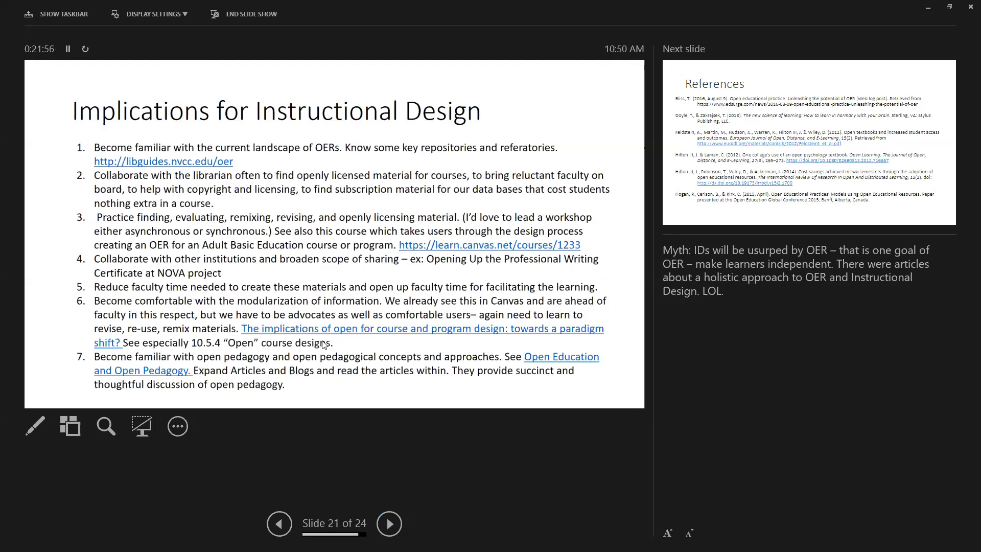
mouse_move(325, 329)
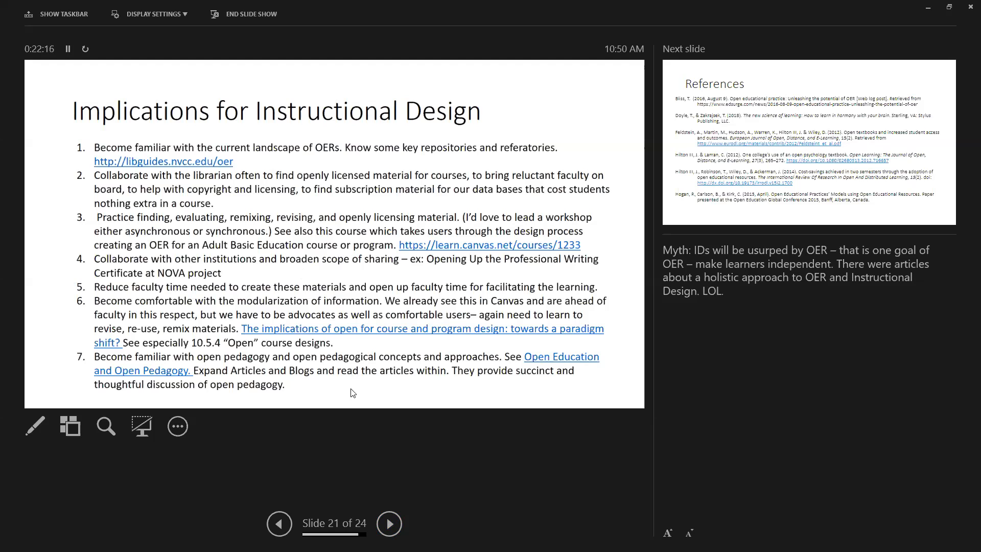
mouse_move(546, 371)
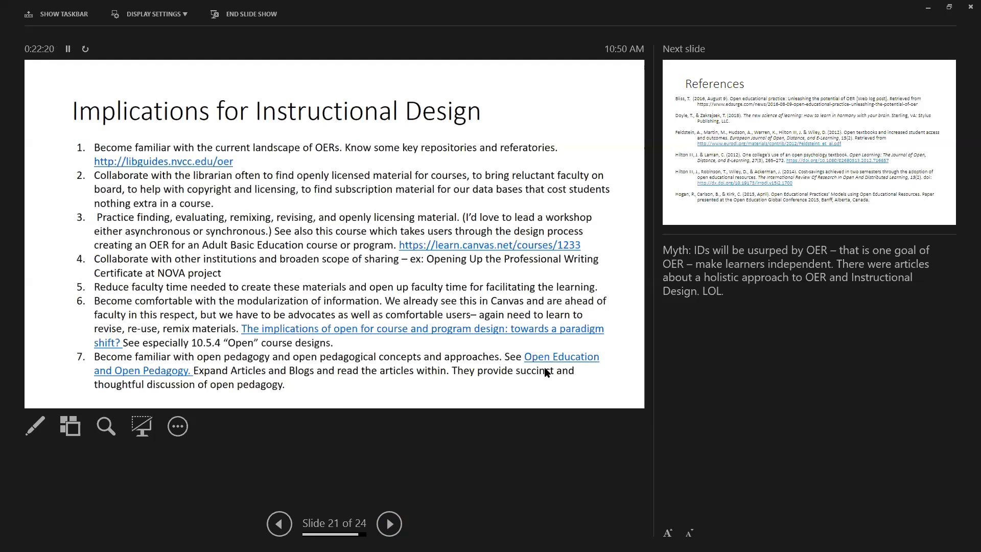